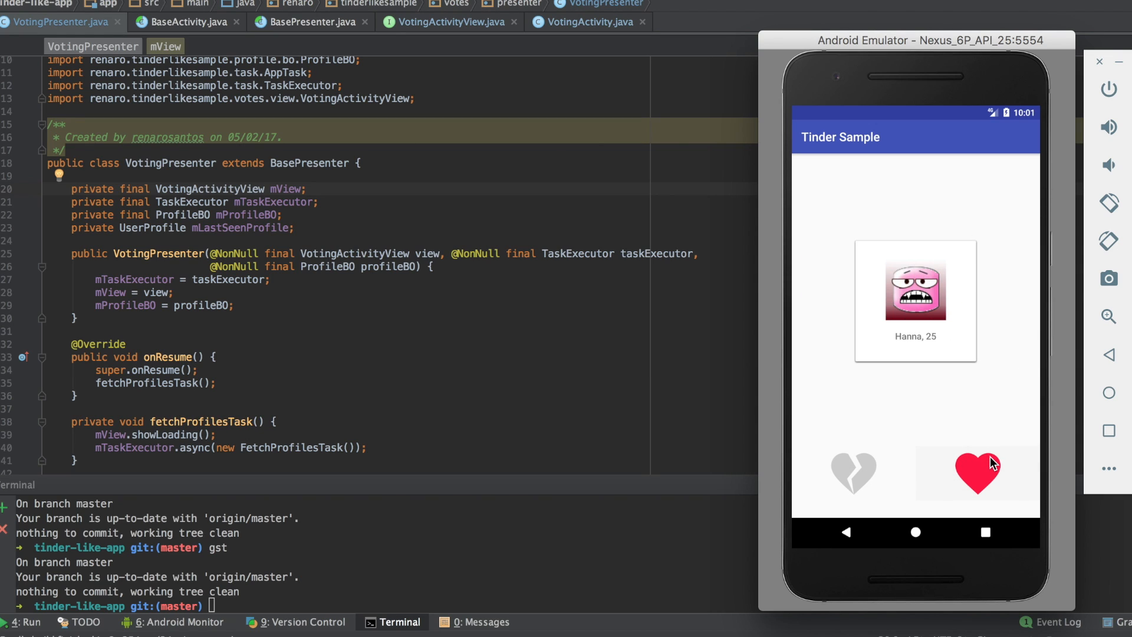
Like the current profile, close the match announcement, then pass on the next card
{"action": "left_click", "coordinate": [976, 474]}
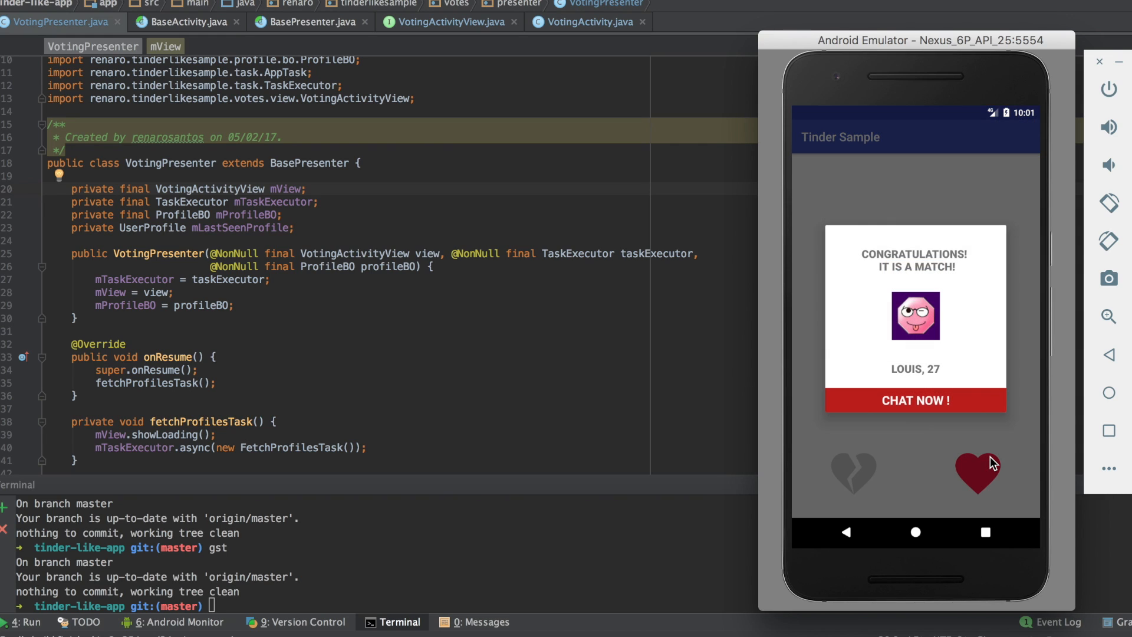
{"action": "mouse_move", "coordinate": [966, 406]}
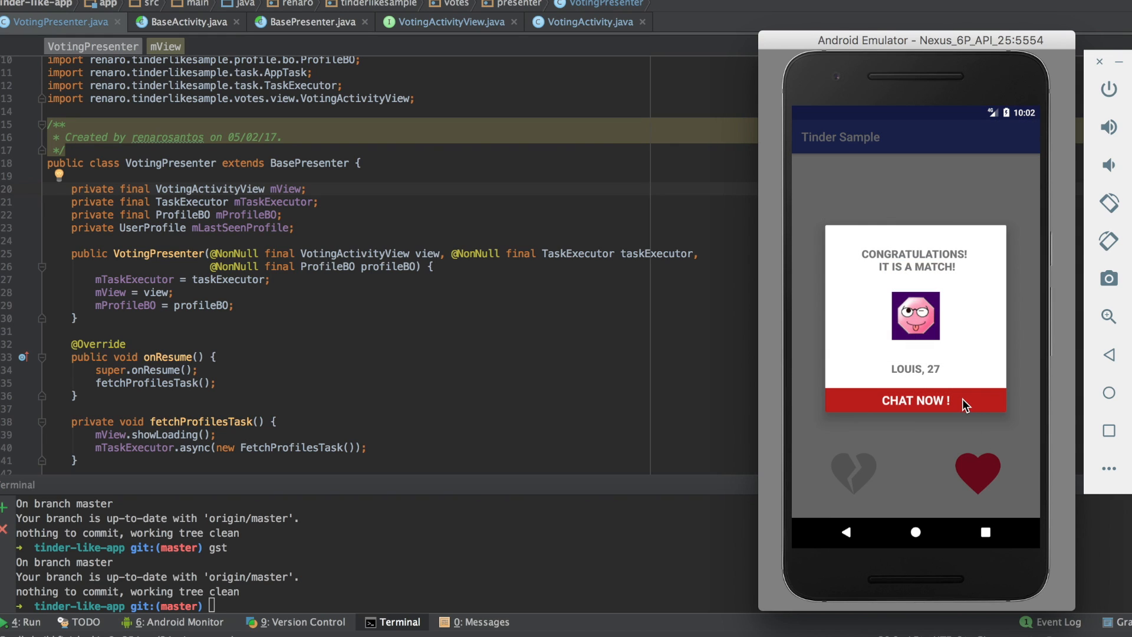
{"action": "left_click", "coordinate": [915, 401]}
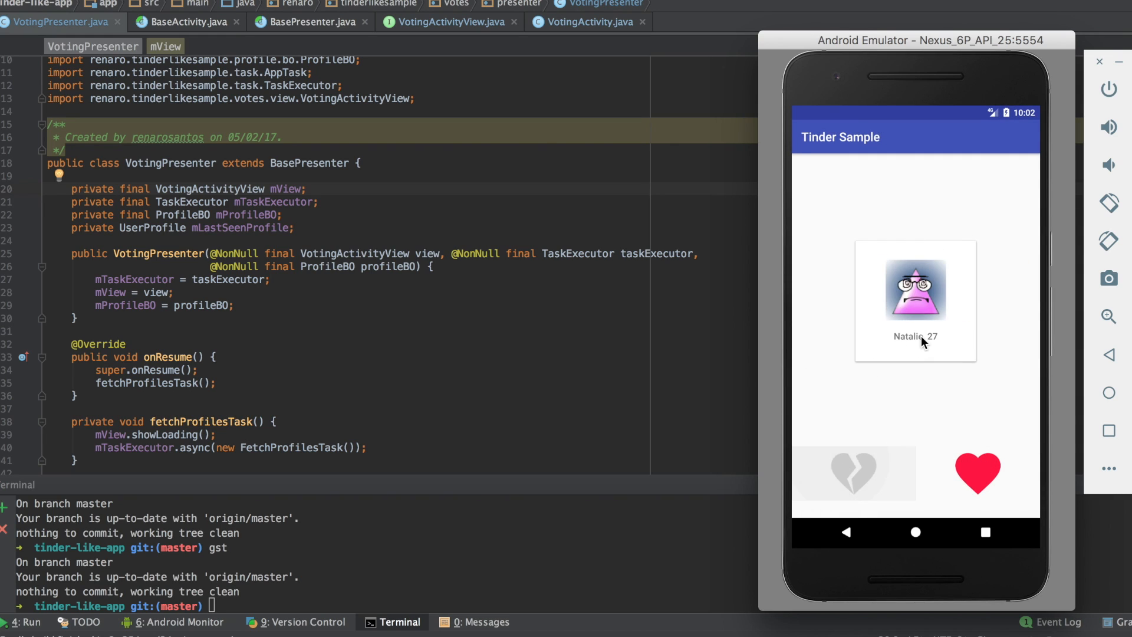
{"action": "left_click", "coordinate": [854, 473]}
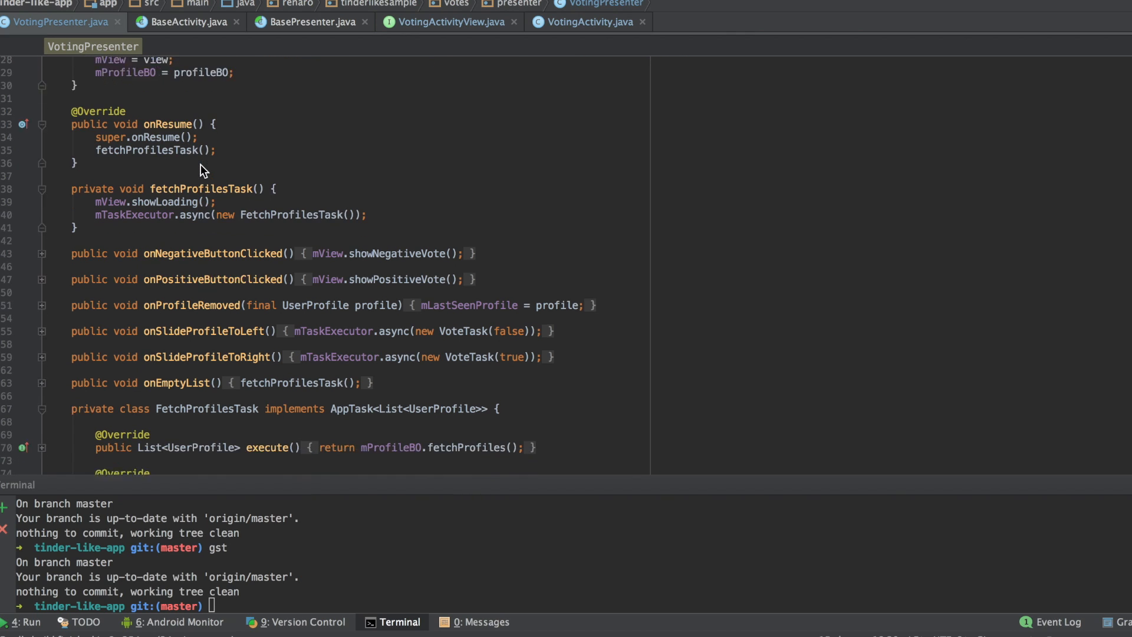
{"action": "double_click", "coordinate": [211, 202]}
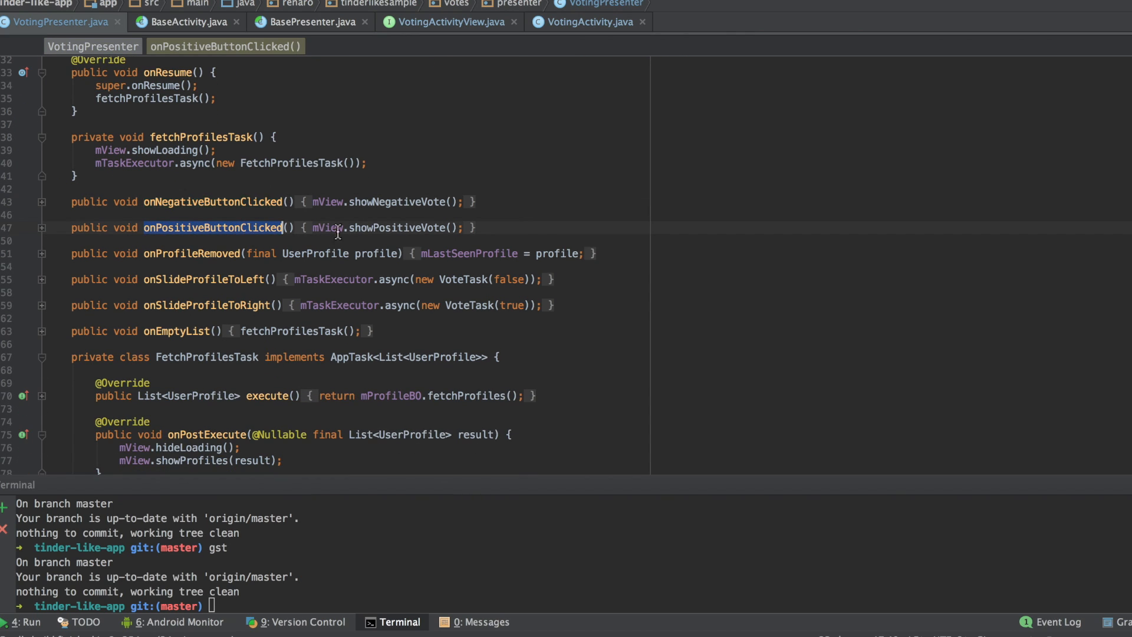
{"action": "double_click", "coordinate": [396, 228]}
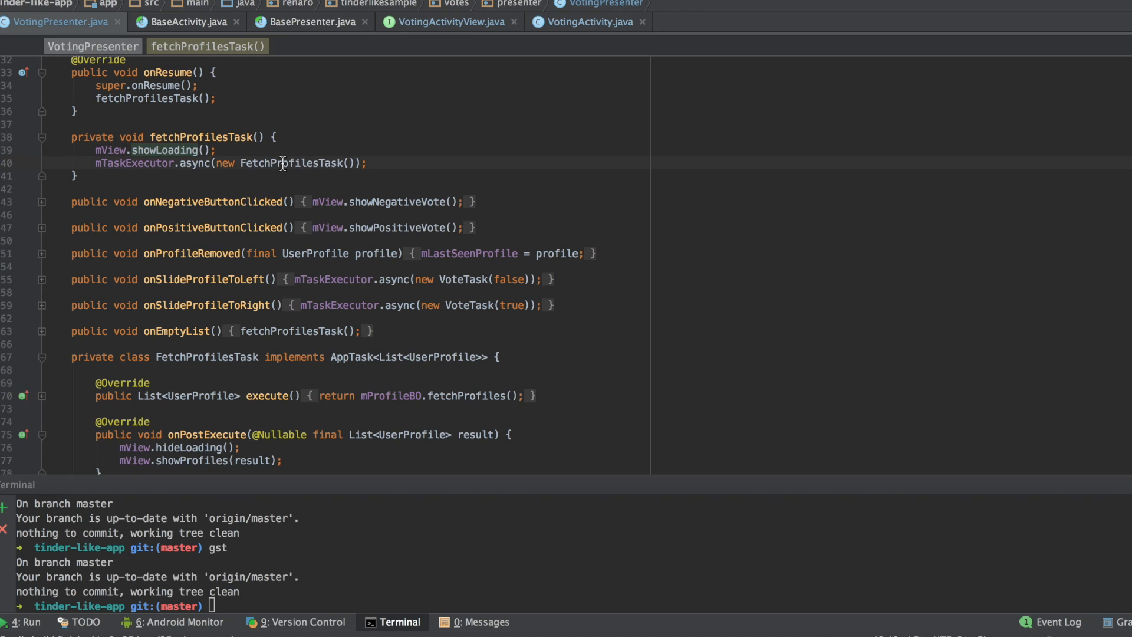
{"action": "double_click", "coordinate": [292, 163]}
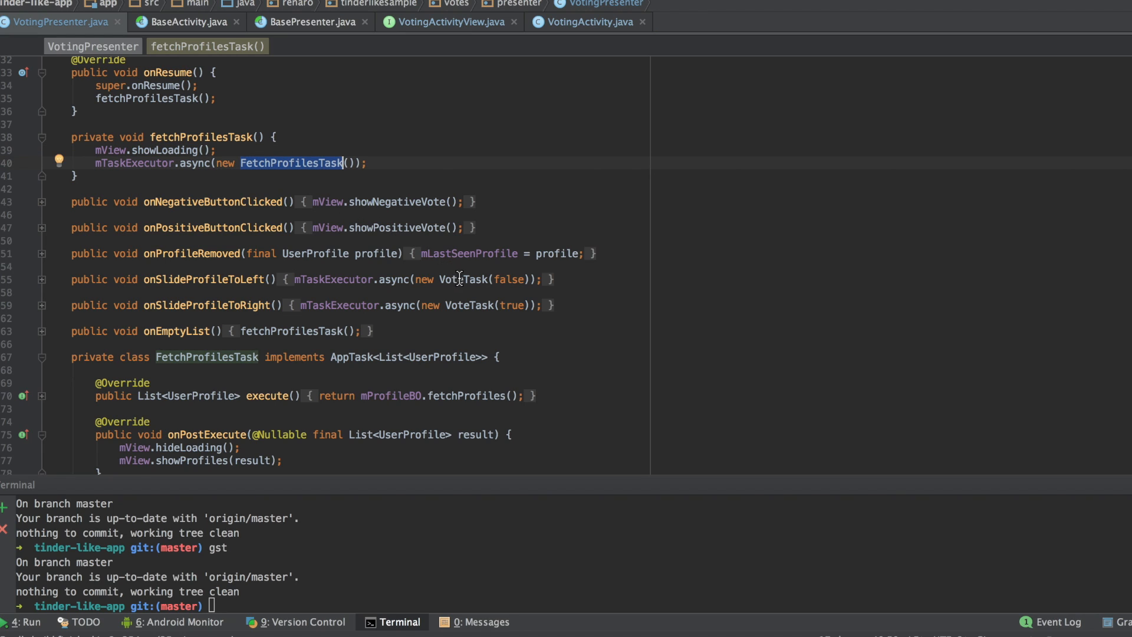
{"action": "left_click", "coordinate": [462, 280]}
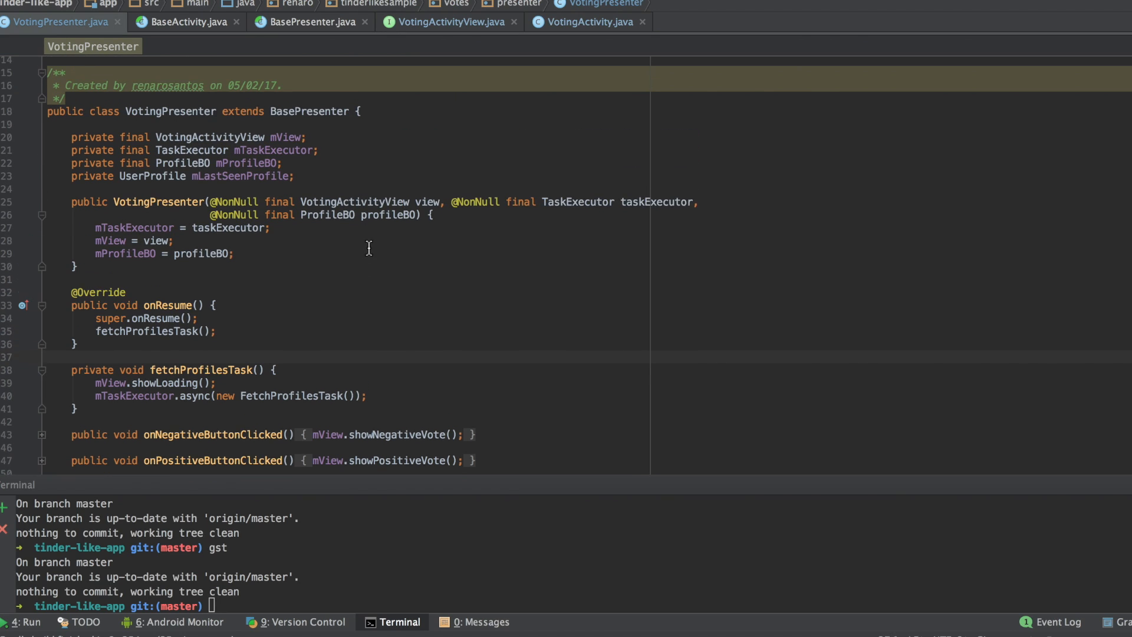
{"action": "scroll", "scroll_direction": "up", "scroll_amount": 3}
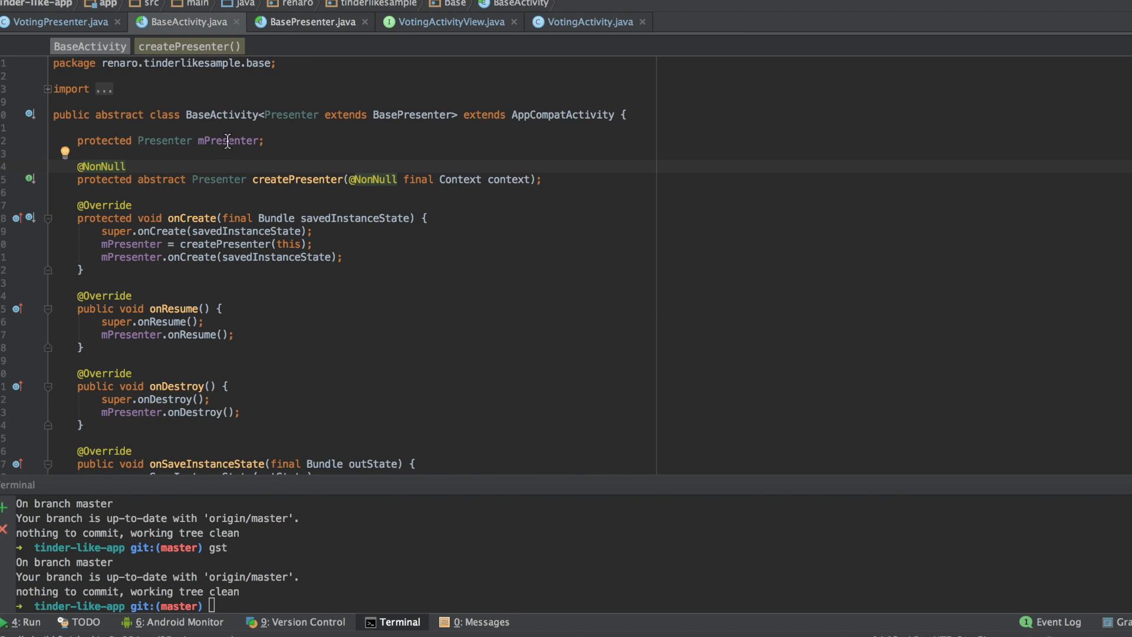
Inspect BaseActivity's mPresenter field, then view BasePresenter's lifecycle methods like onSaveInstanceState
{"action": "double_click", "coordinate": [412, 115]}
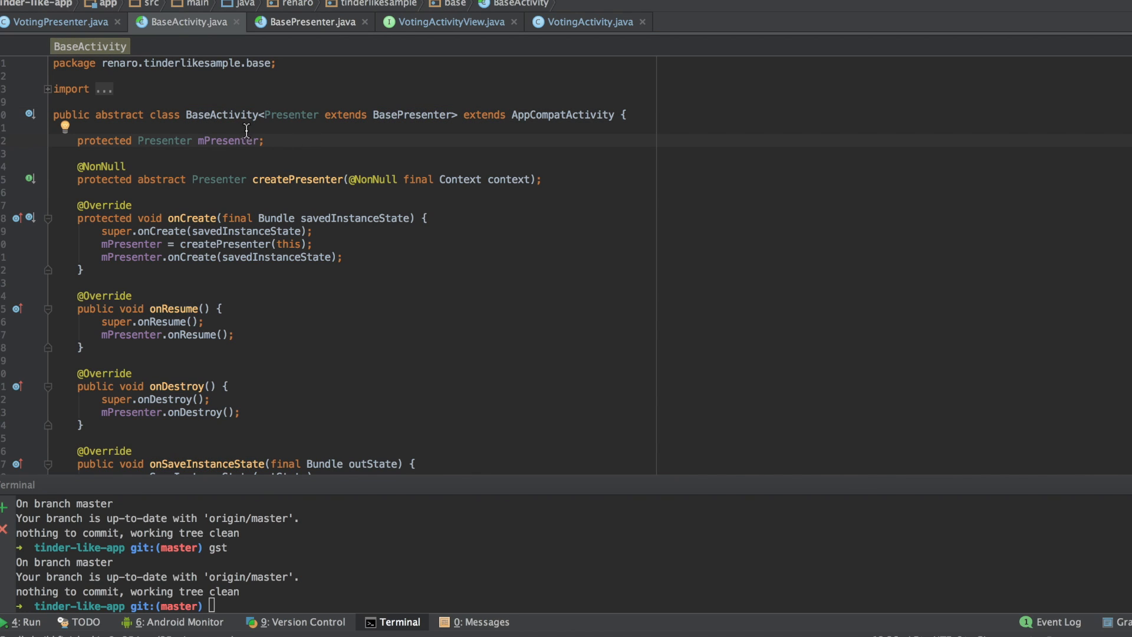
{"action": "double_click", "coordinate": [222, 115]}
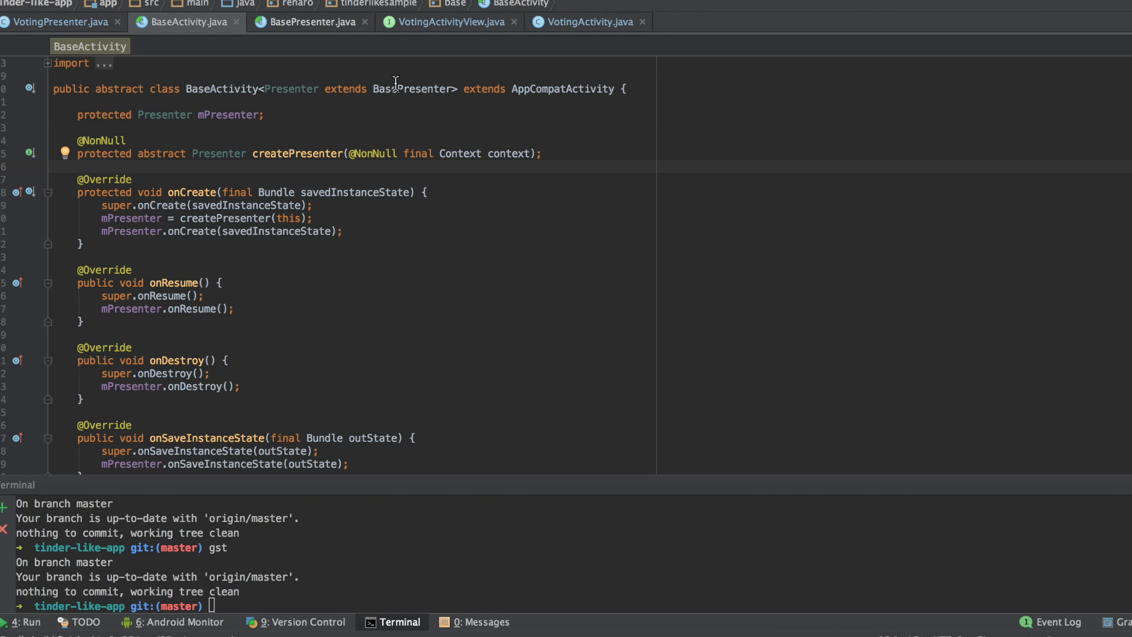
{"action": "left_click", "coordinate": [309, 22]}
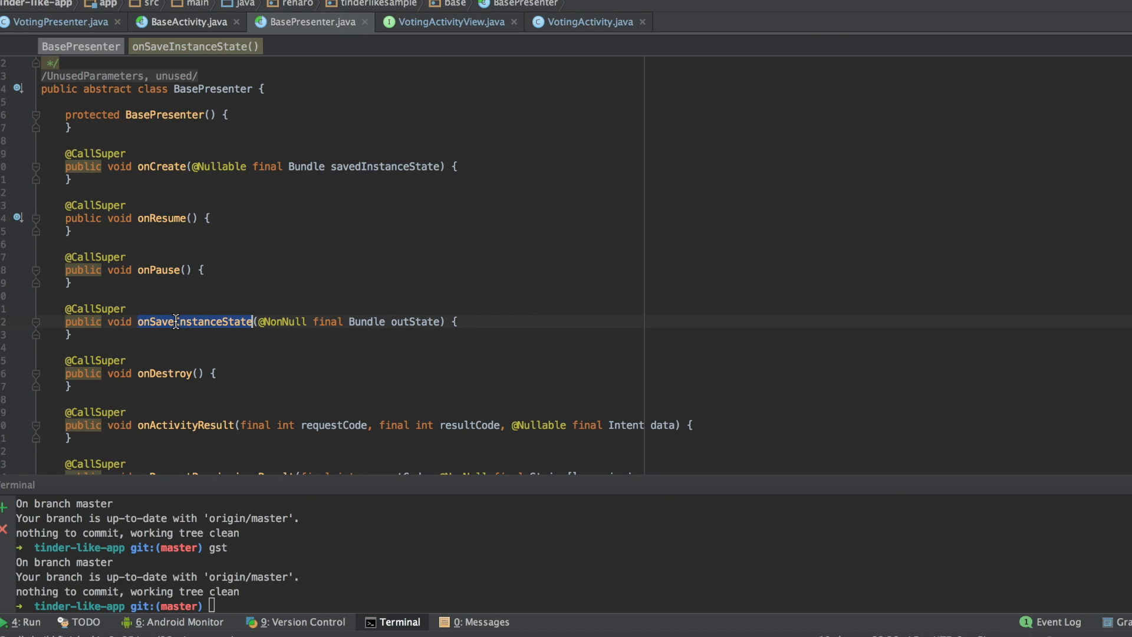
{"action": "left_click", "coordinate": [185, 22]}
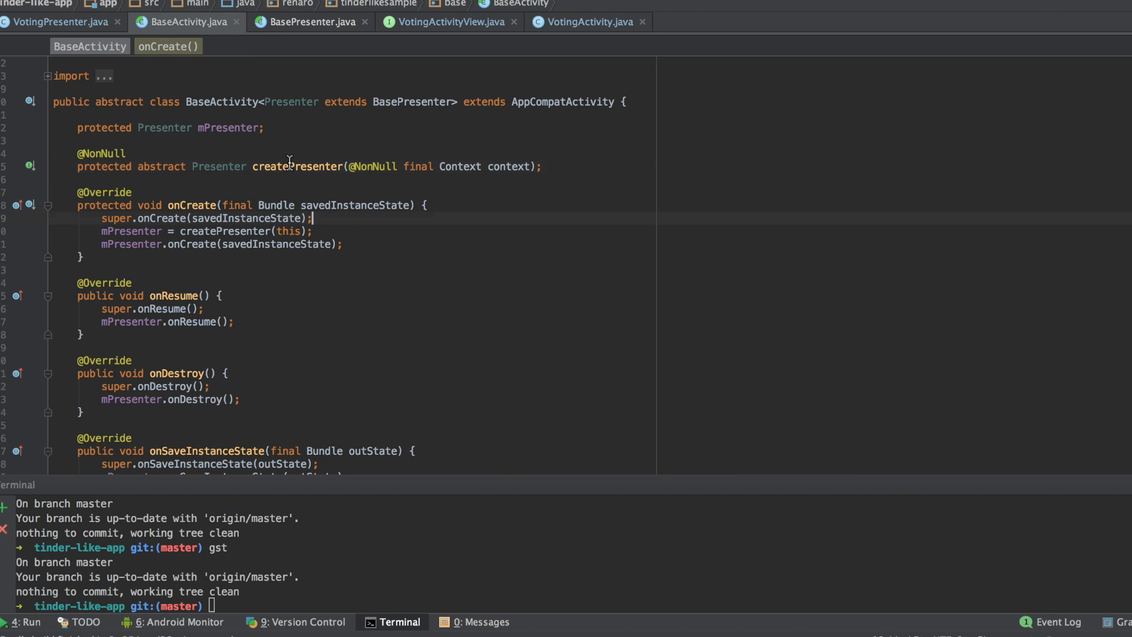
{"action": "double_click", "coordinate": [224, 231]}
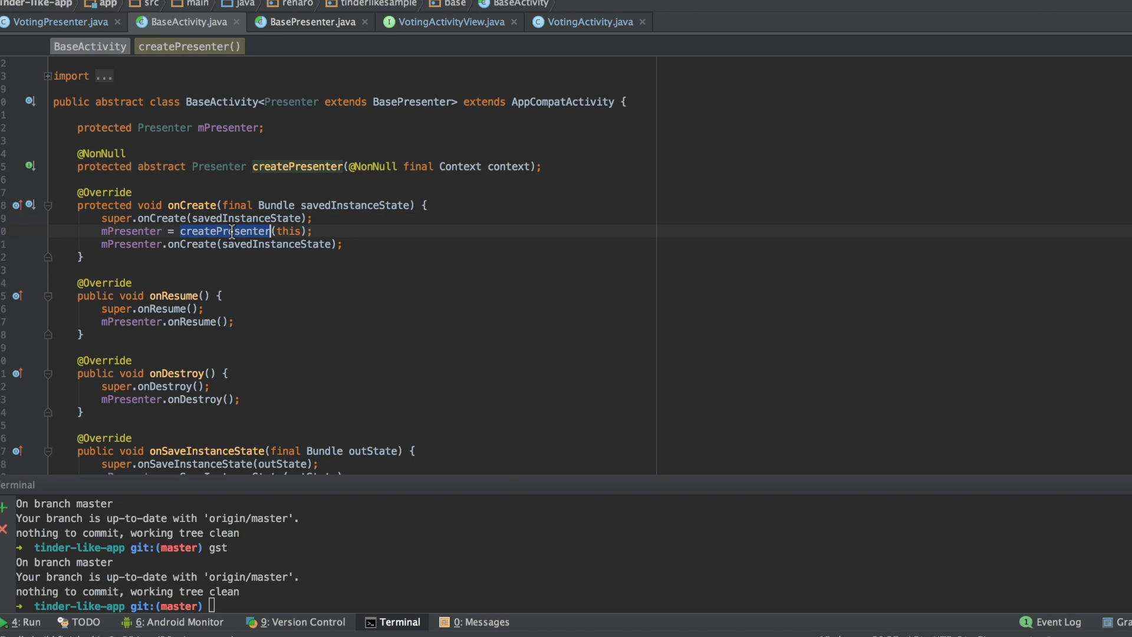
{"action": "left_click", "coordinate": [190, 206]}
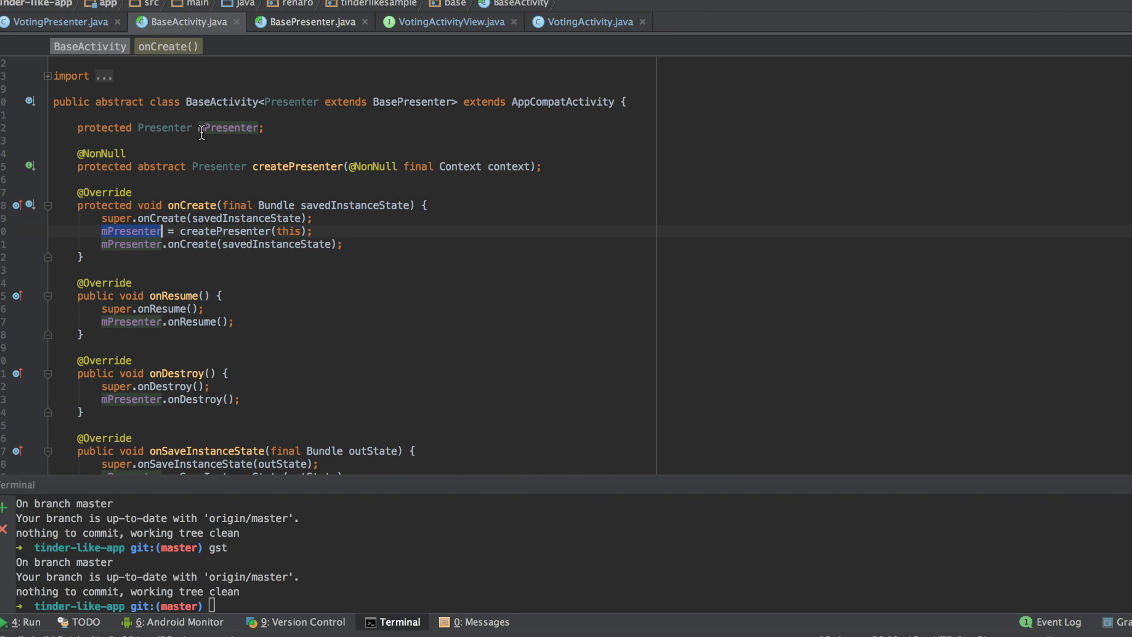
{"action": "double_click", "coordinate": [412, 101]}
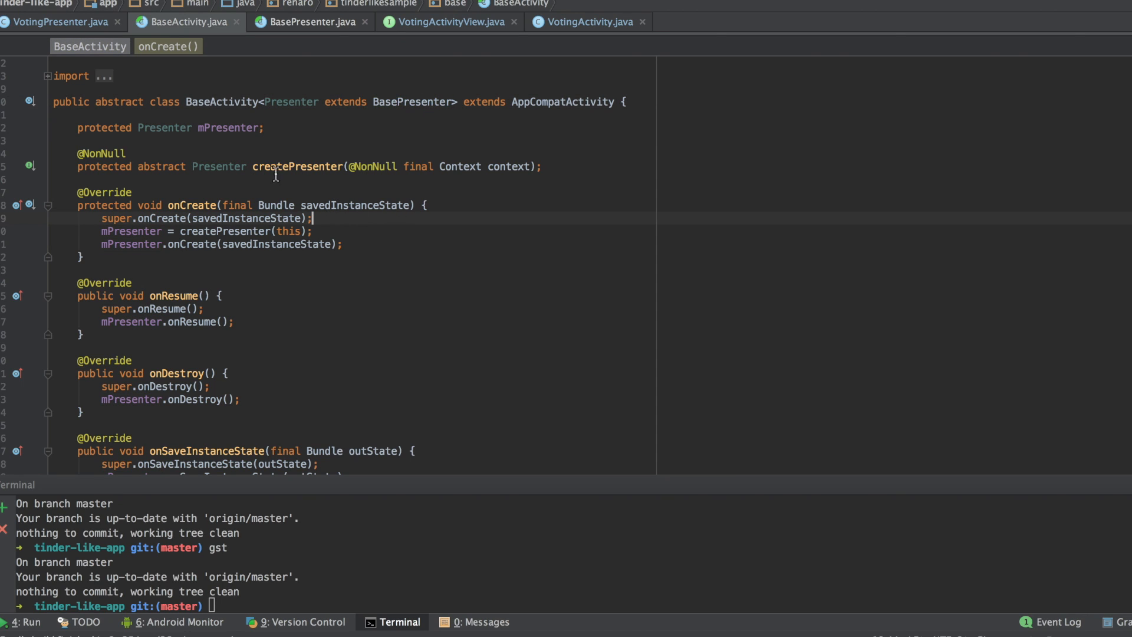
{"action": "left_click", "coordinate": [584, 22]}
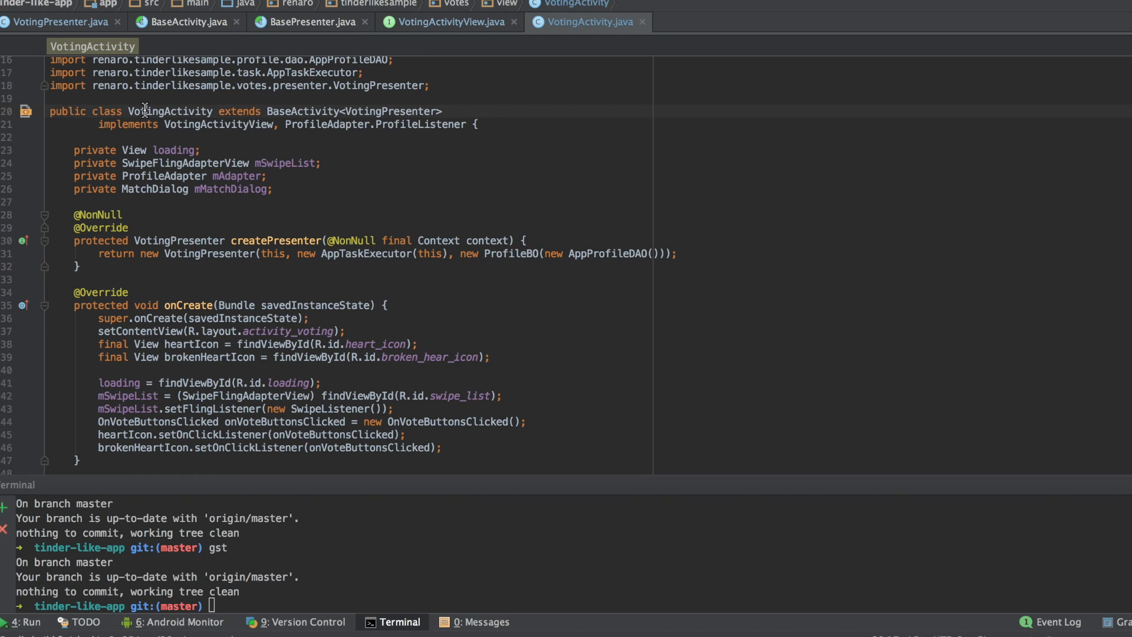
Follow createPresenter to the VotingPresenter constructor, return to VotingActivity, then open BaseActivity
{"action": "double_click", "coordinate": [303, 112]}
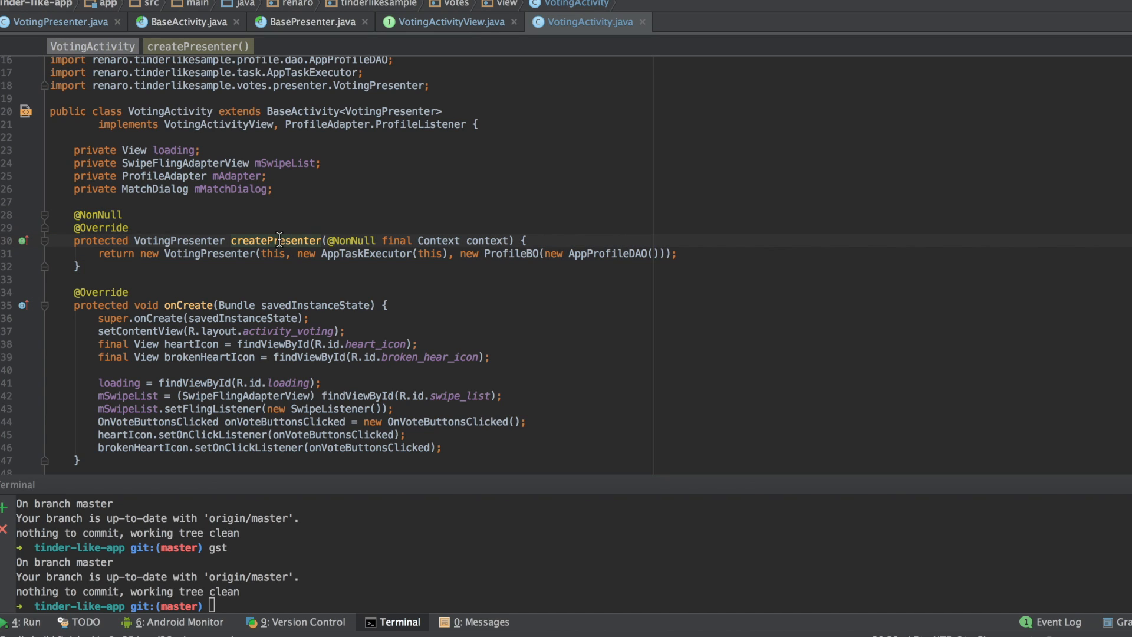
{"action": "double_click", "coordinate": [208, 253]}
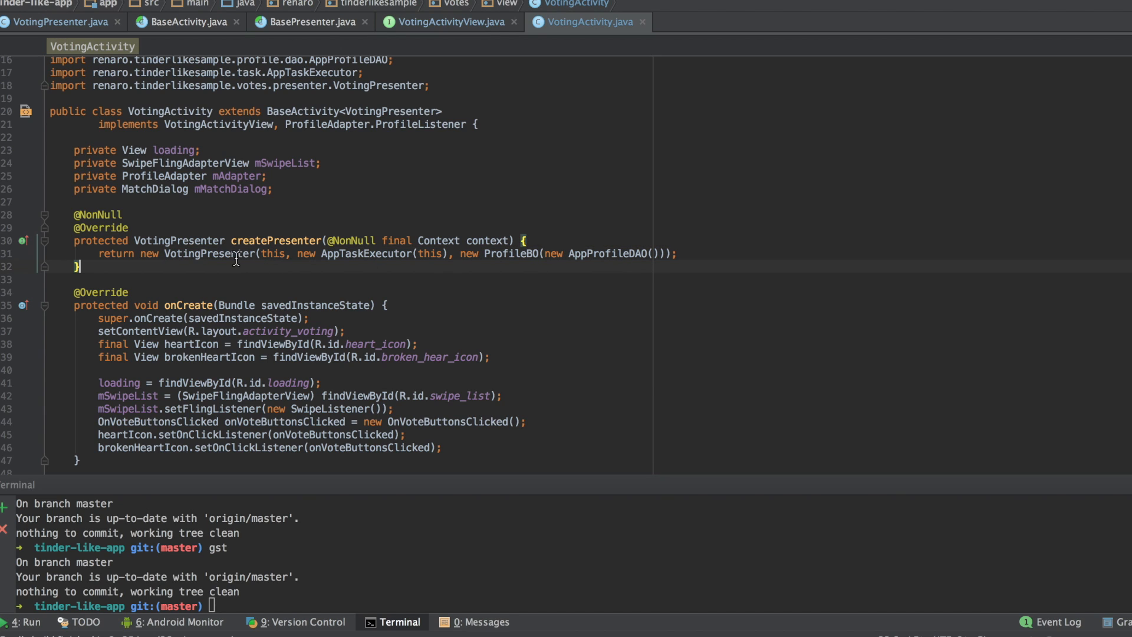
{"action": "left_click", "coordinate": [56, 22]}
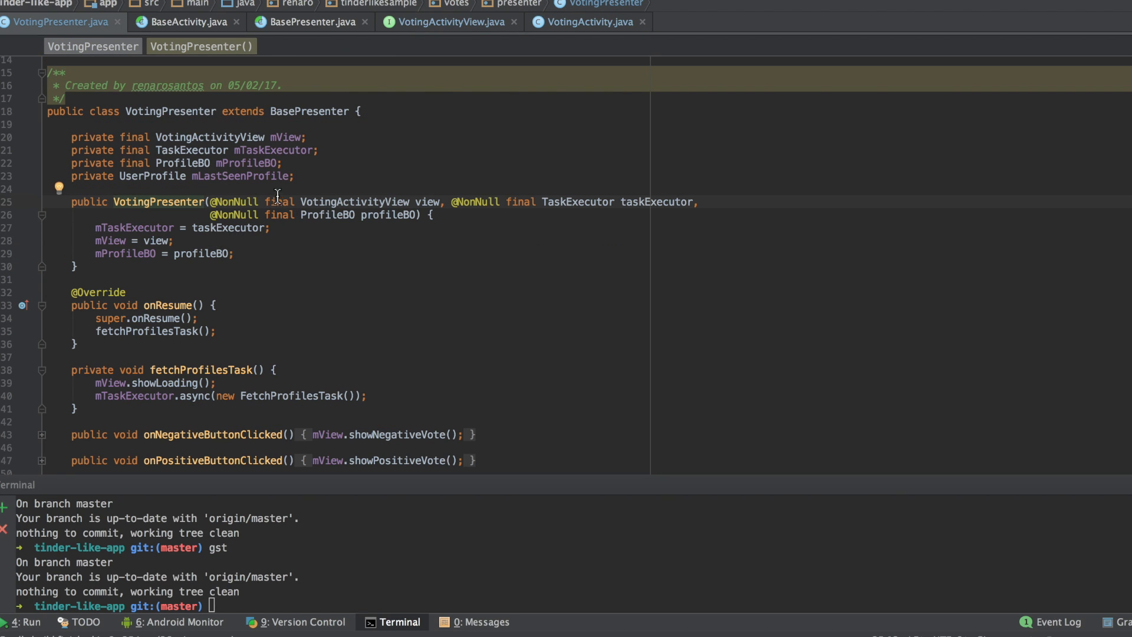
{"action": "left_click", "coordinate": [585, 22]}
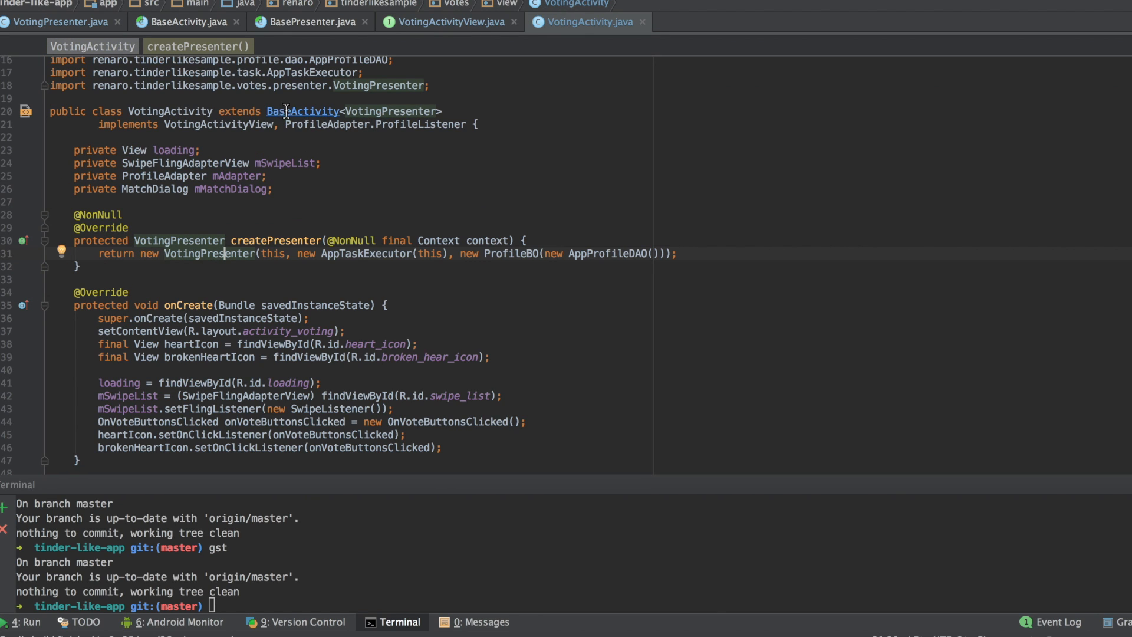
{"action": "left_click", "coordinate": [184, 22]}
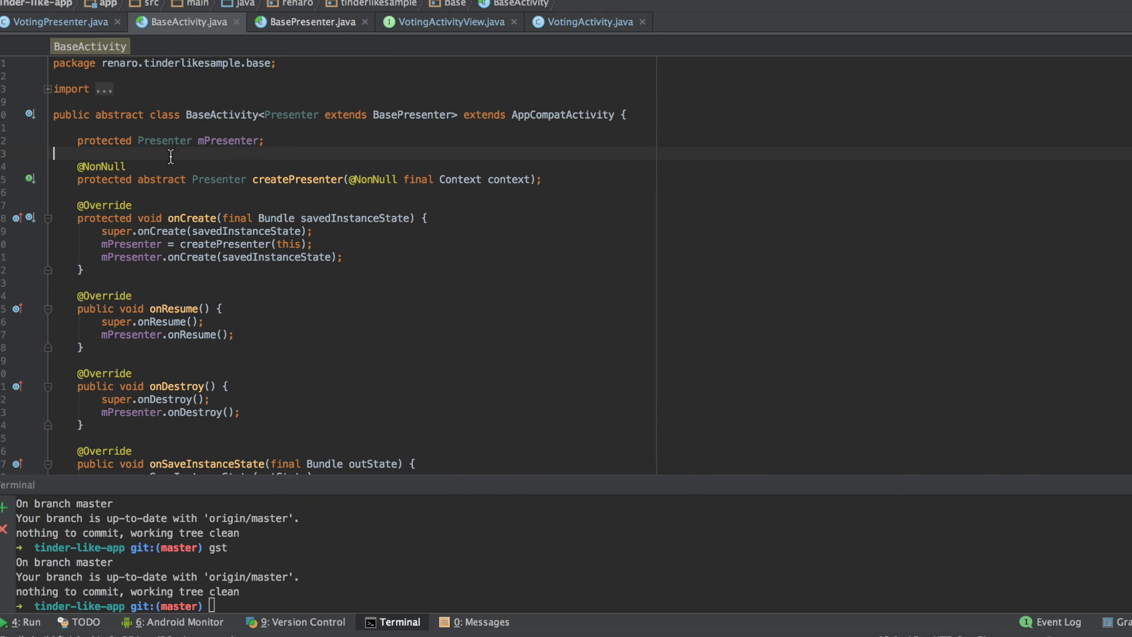
{"action": "key", "text": "ctrl+tab"}
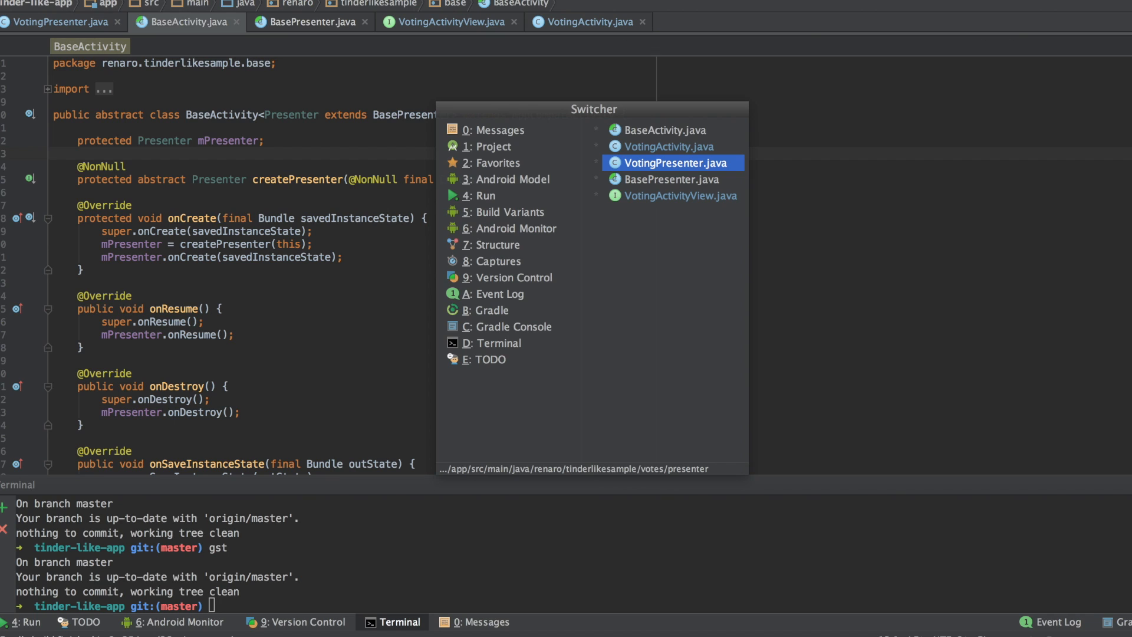
{"action": "left_click", "coordinate": [672, 162]}
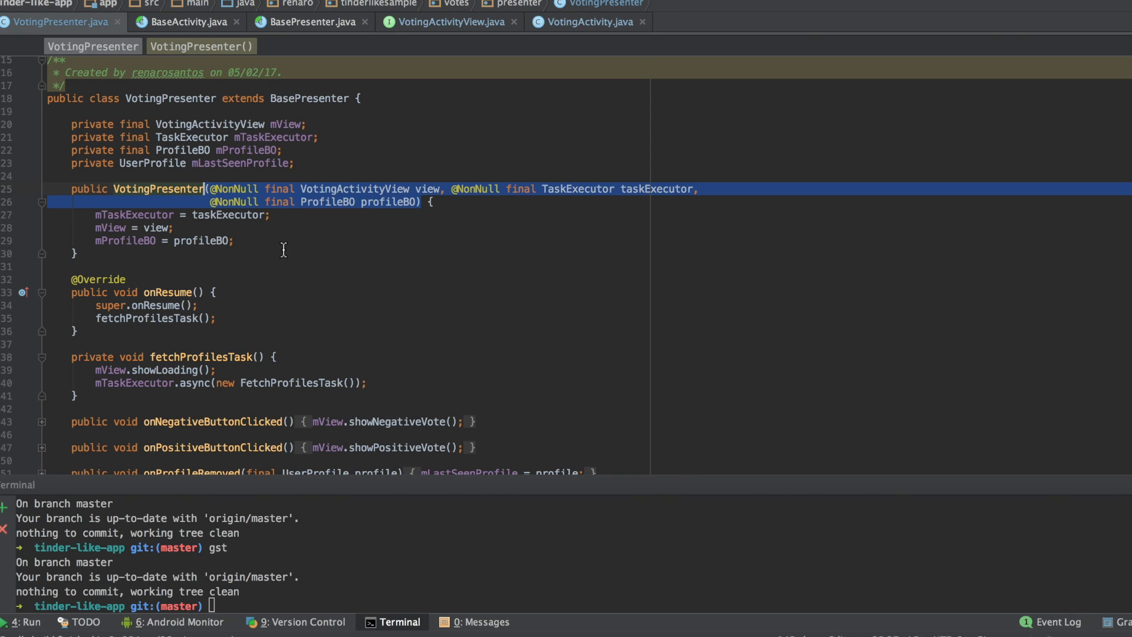
{"action": "left_click", "coordinate": [349, 185]}
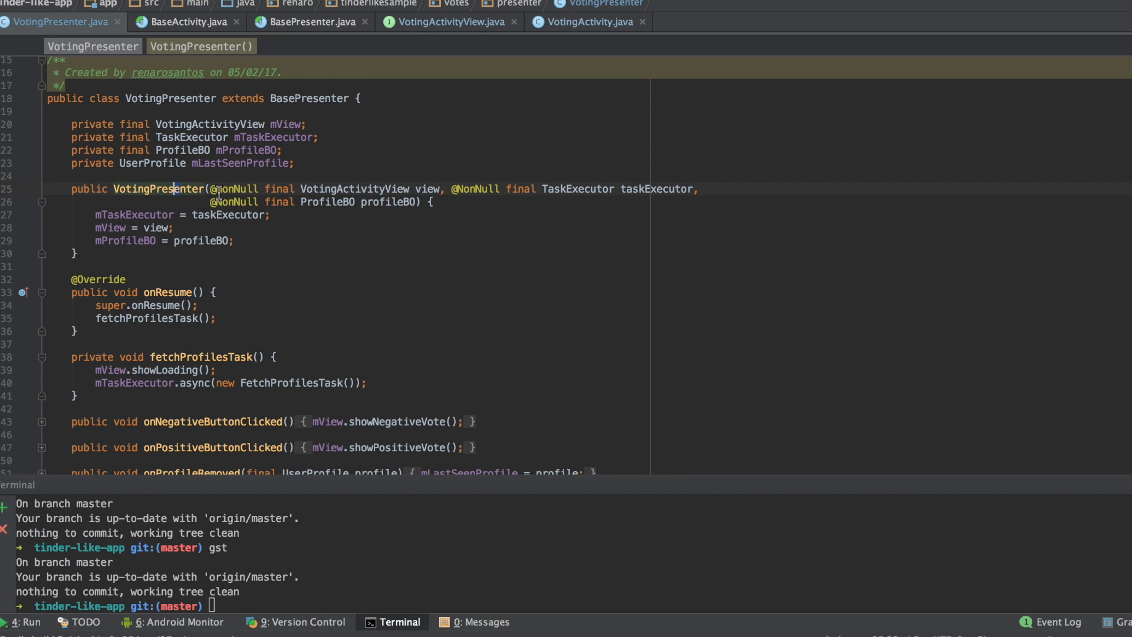
{"action": "mouse_move", "coordinate": [282, 244]}
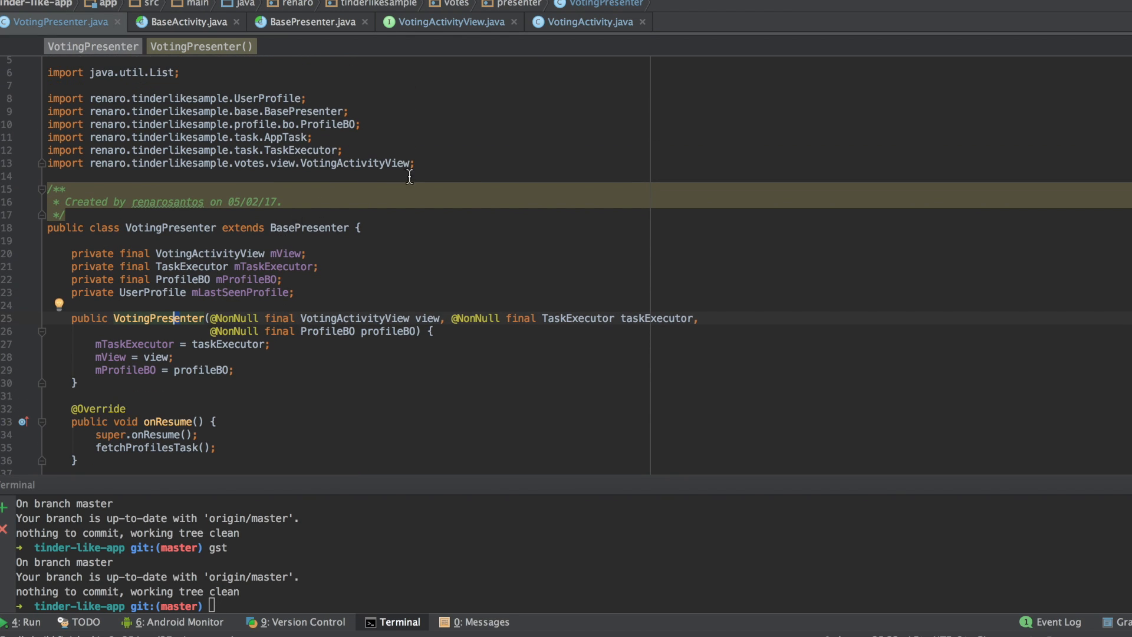
{"action": "left_click_drag", "start_coordinate": [46, 99], "coordinate": [414, 163]}
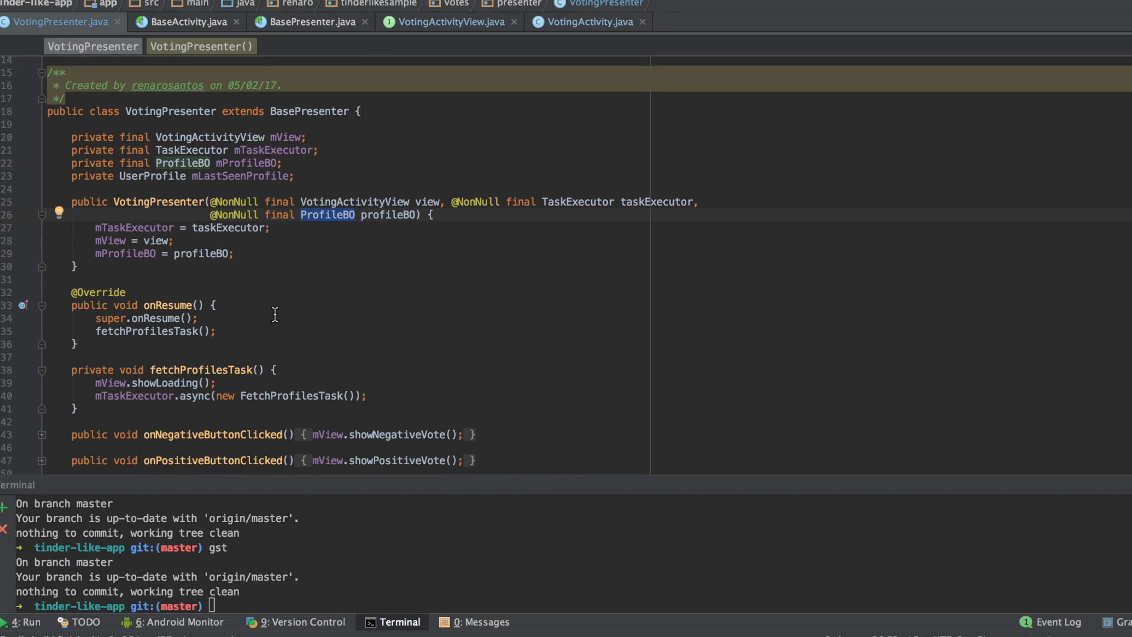
{"action": "scroll", "scroll_direction": "down", "scroll_amount": 3}
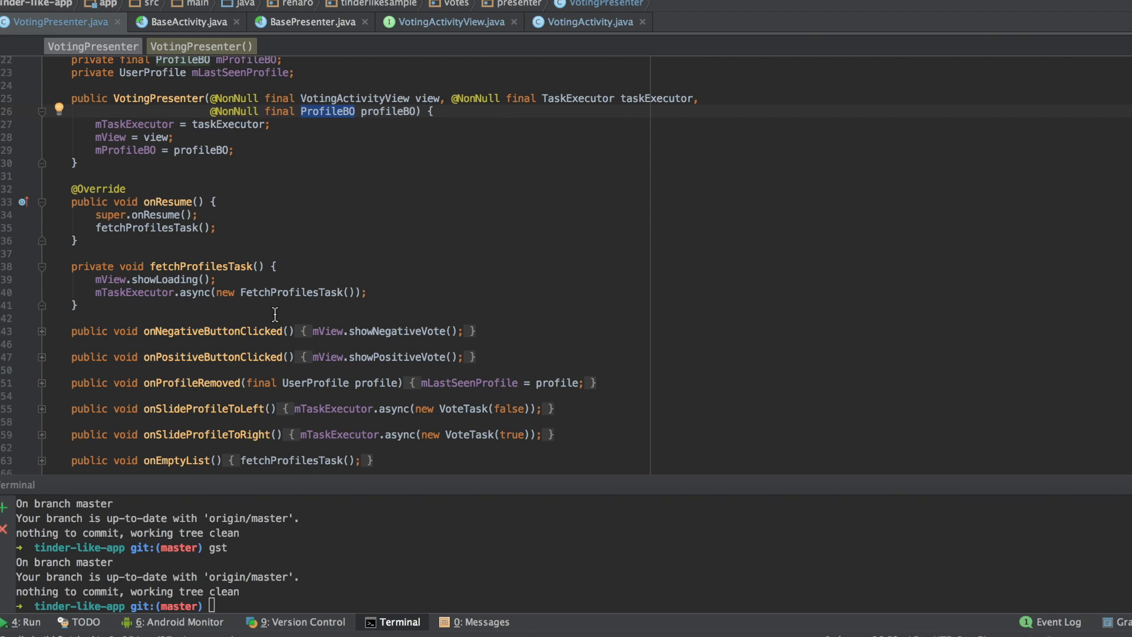
{"action": "left_click", "coordinate": [144, 280]}
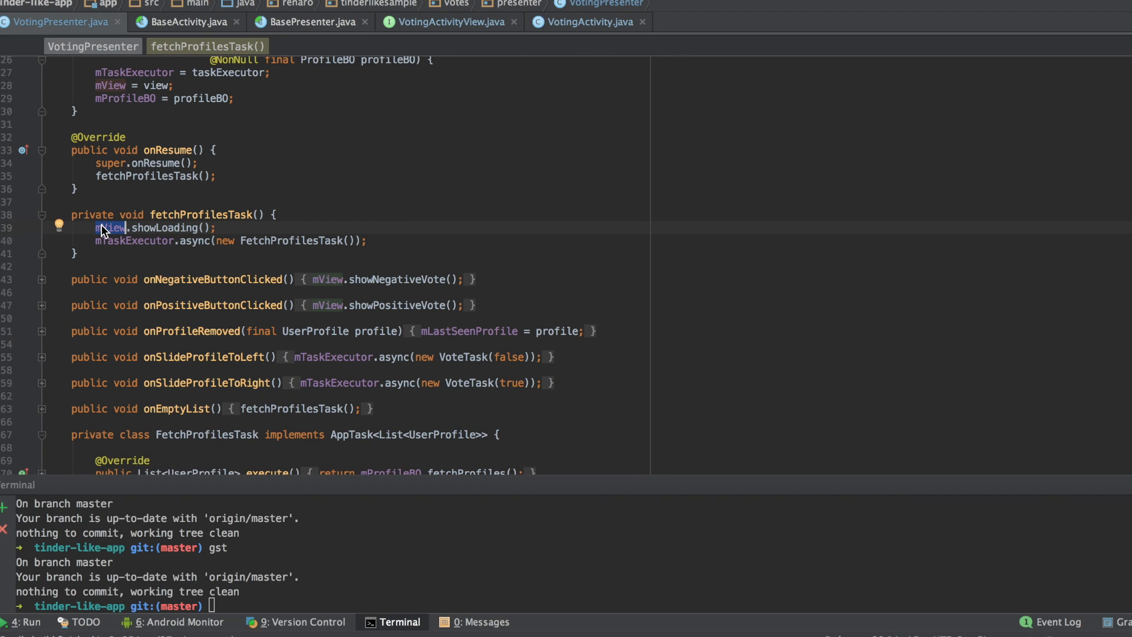
{"action": "scroll", "scroll_direction": "down", "scroll_amount": 3}
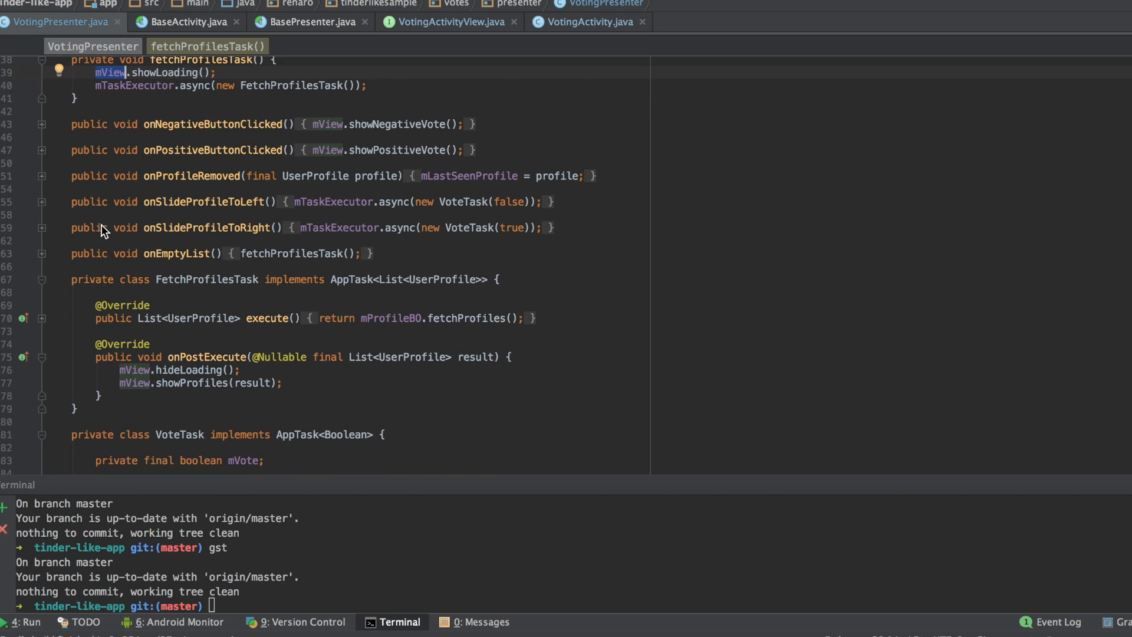
{"action": "scroll", "scroll_direction": "down", "scroll_amount": 3}
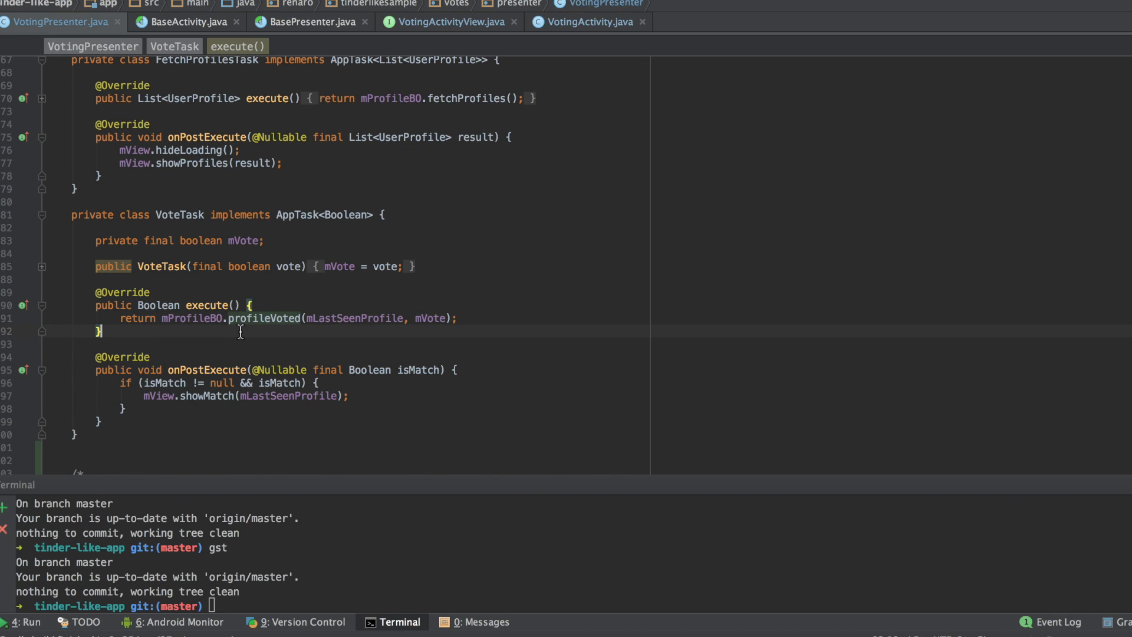
{"action": "double_click", "coordinate": [265, 318]}
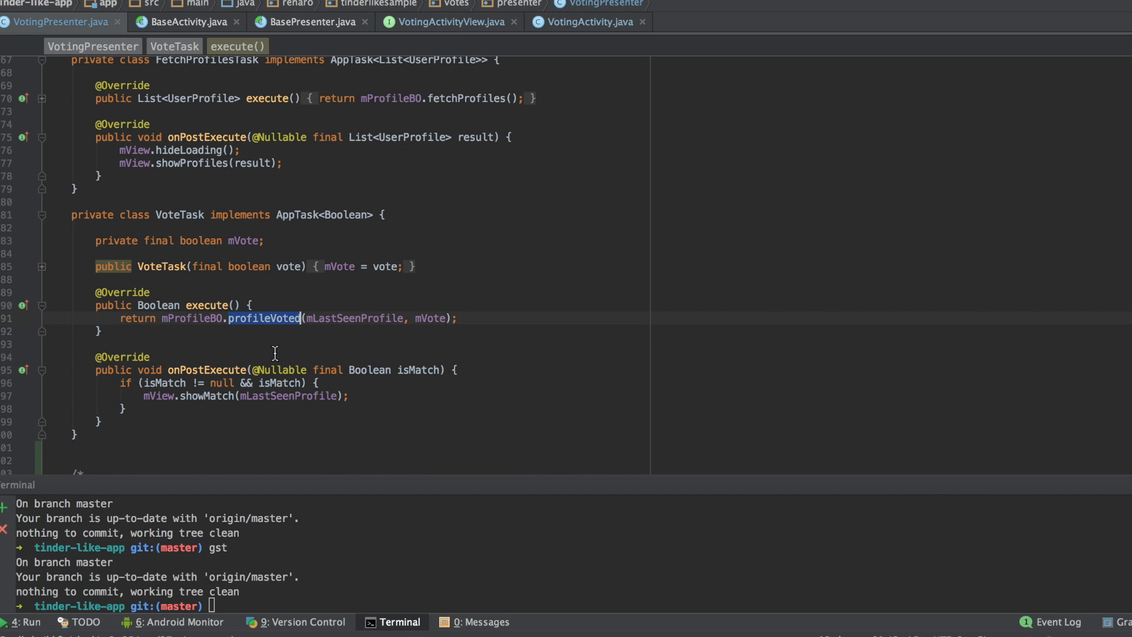
{"action": "left_click", "coordinate": [209, 369]}
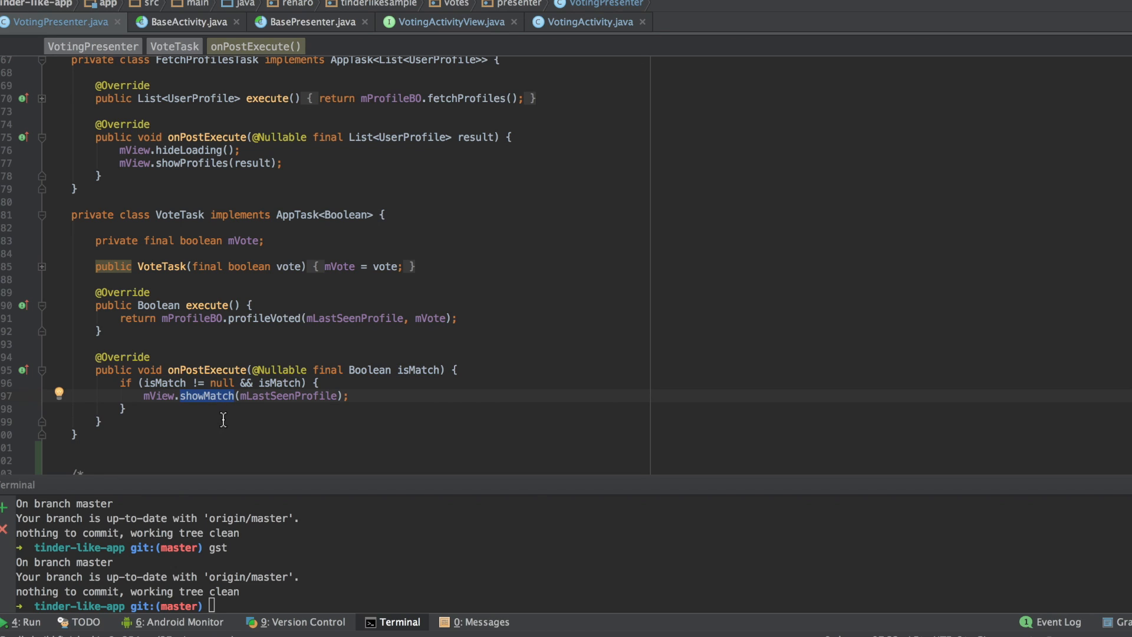
{"action": "double_click", "coordinate": [288, 395]}
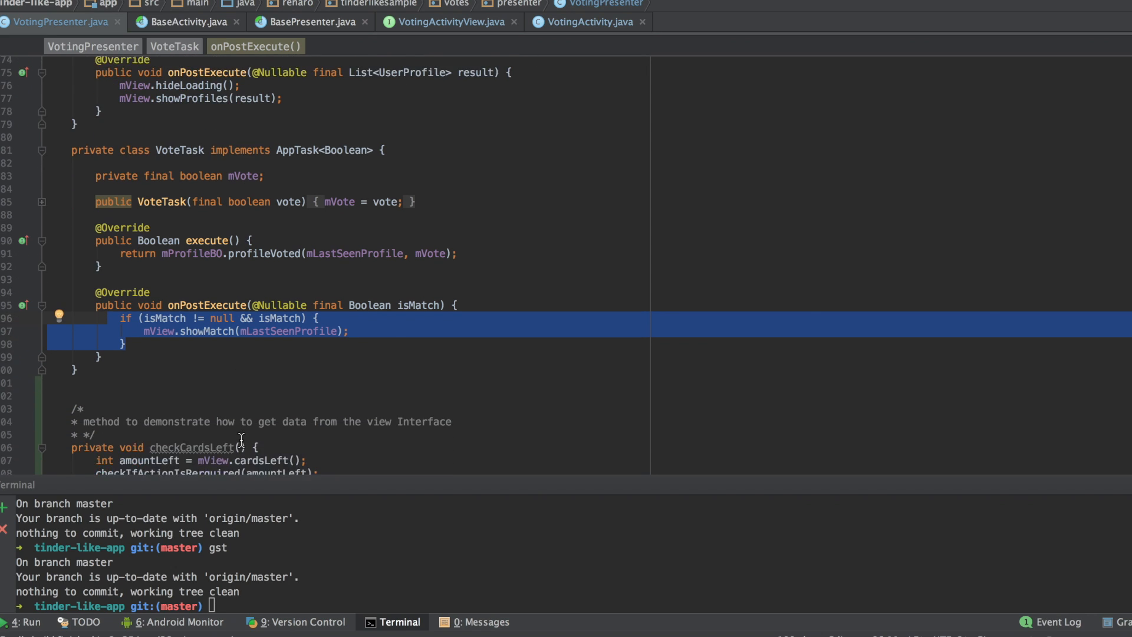
Jump from the mView.cardsLeft() call to its declaration in VotingActivityView
{"action": "scroll", "scroll_direction": "down", "scroll_amount": 3}
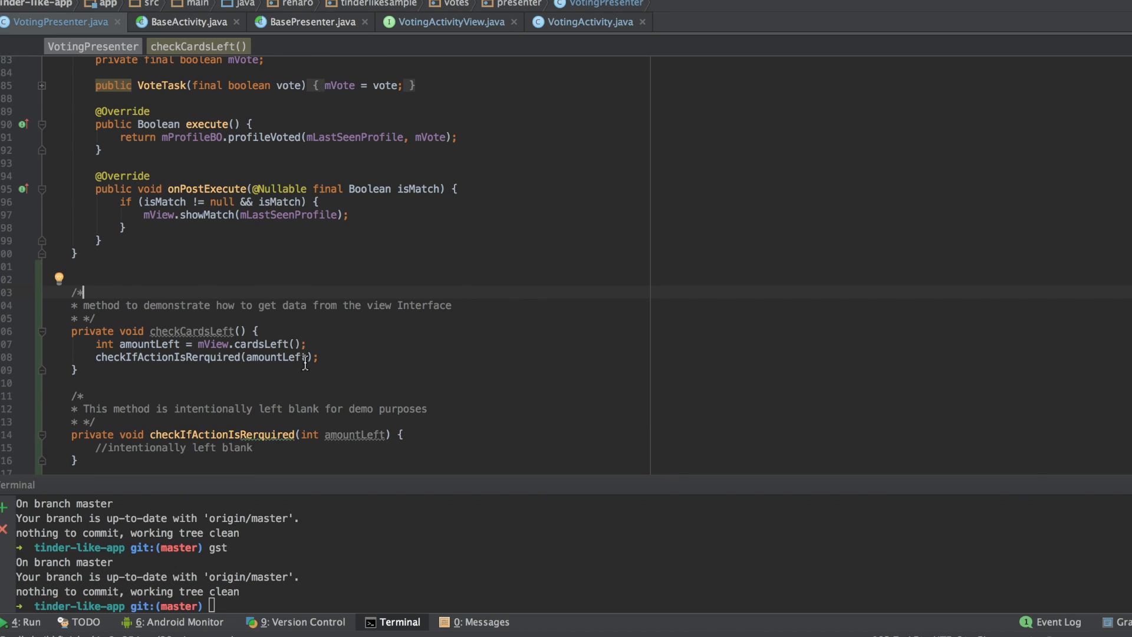
{"action": "mouse_move", "coordinate": [301, 344]}
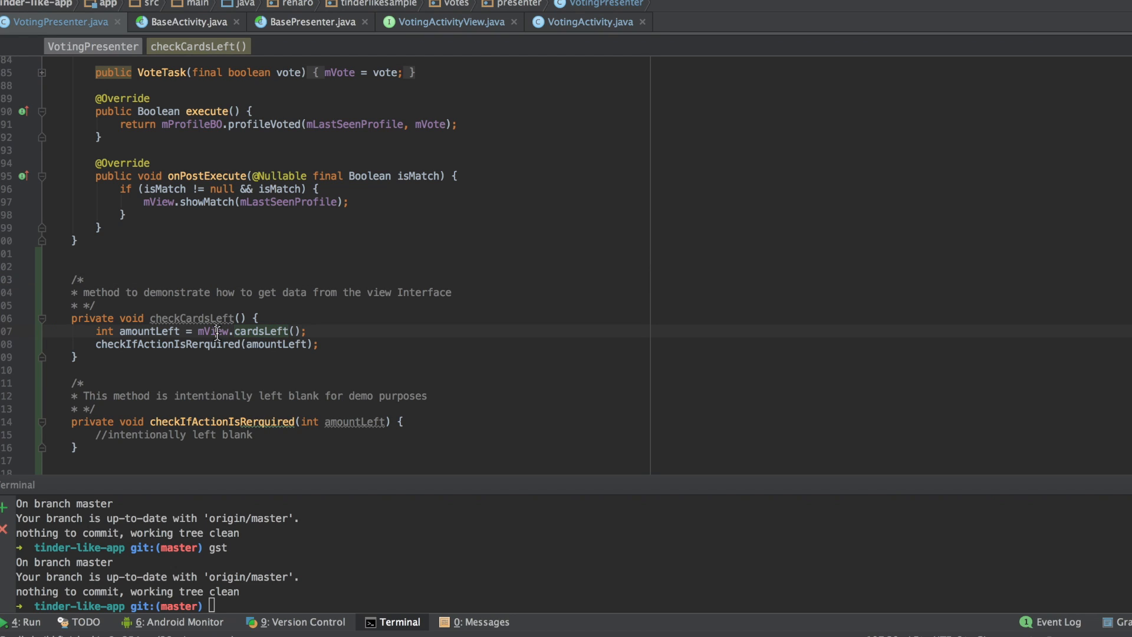
{"action": "double_click", "coordinate": [263, 331]}
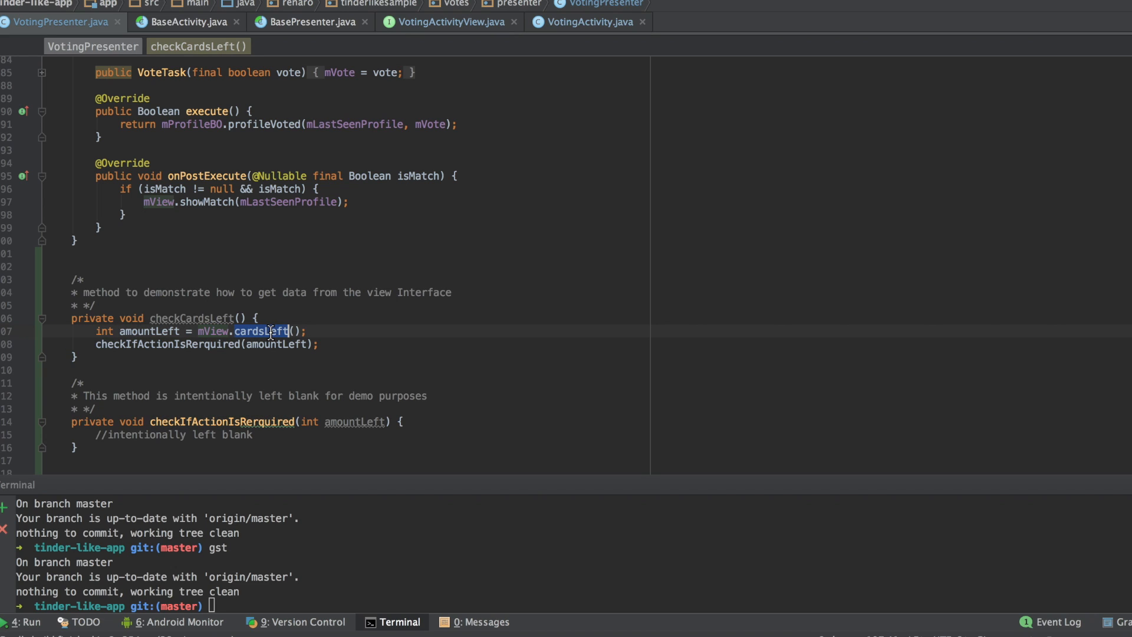
{"action": "left_click", "coordinate": [447, 22]}
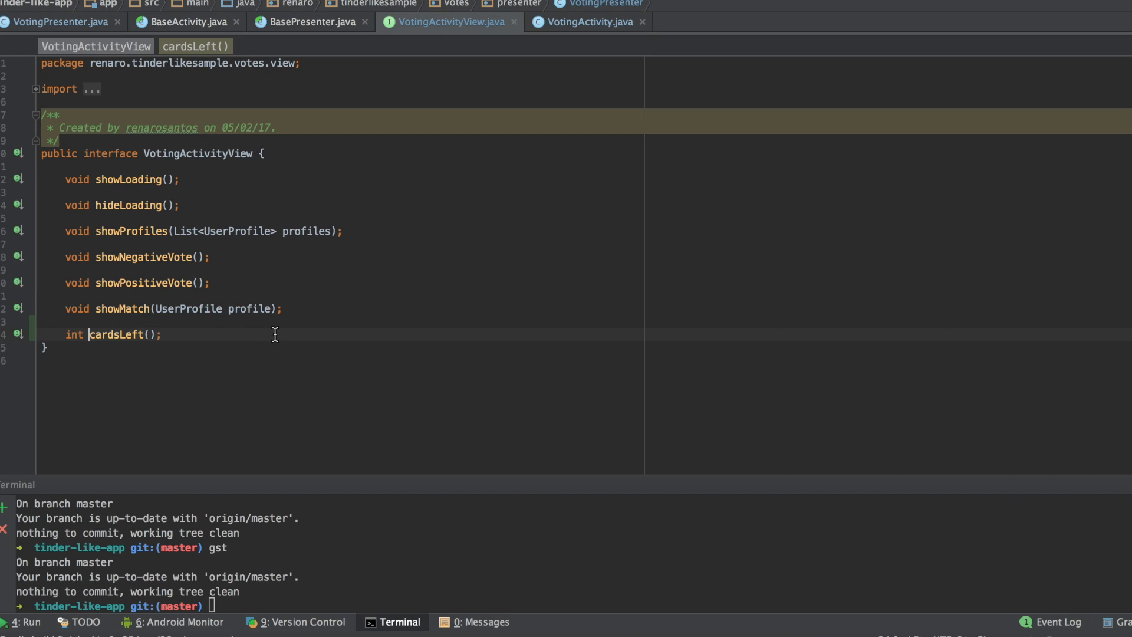
{"action": "left_click", "coordinate": [584, 22]}
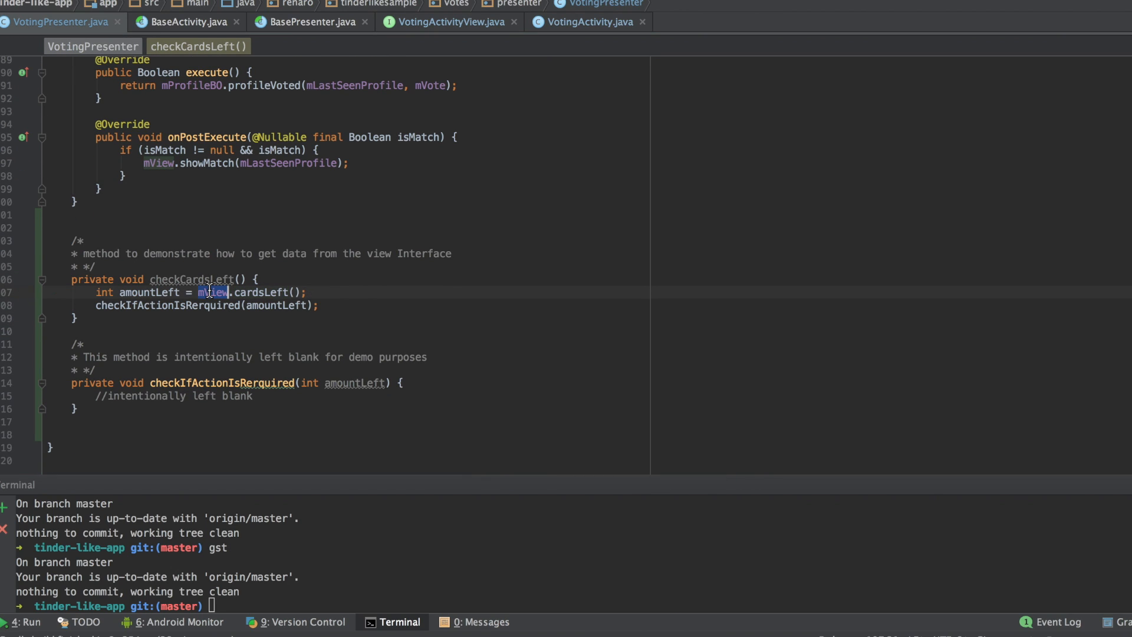
{"action": "mouse_move", "coordinate": [213, 292]}
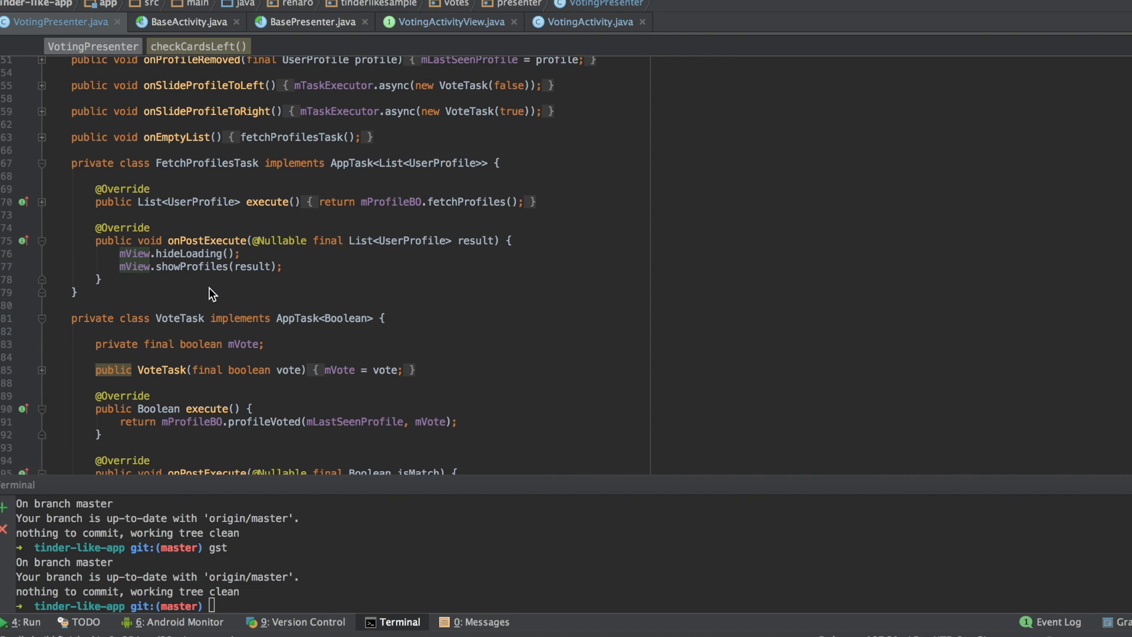
Scroll through VotingPresenter while the Tinder Sample app launches on the Nexus 6P emulator
{"action": "scroll", "scroll_direction": "up", "scroll_amount": 3}
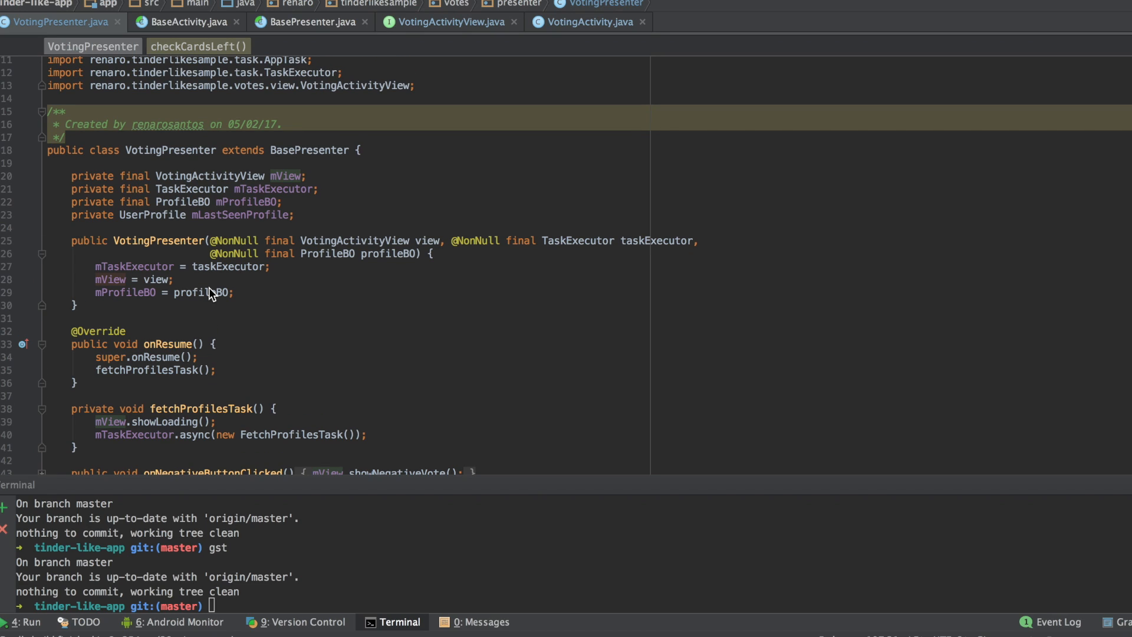
{"action": "mouse_move", "coordinate": [209, 289]}
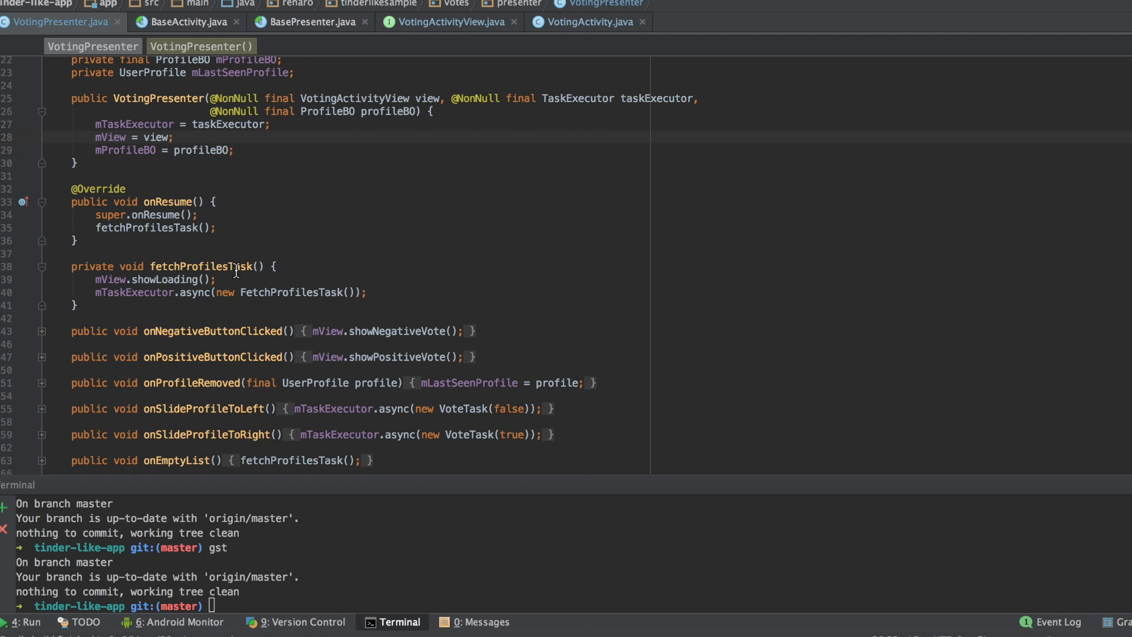
{"action": "mouse_move", "coordinate": [277, 209]}
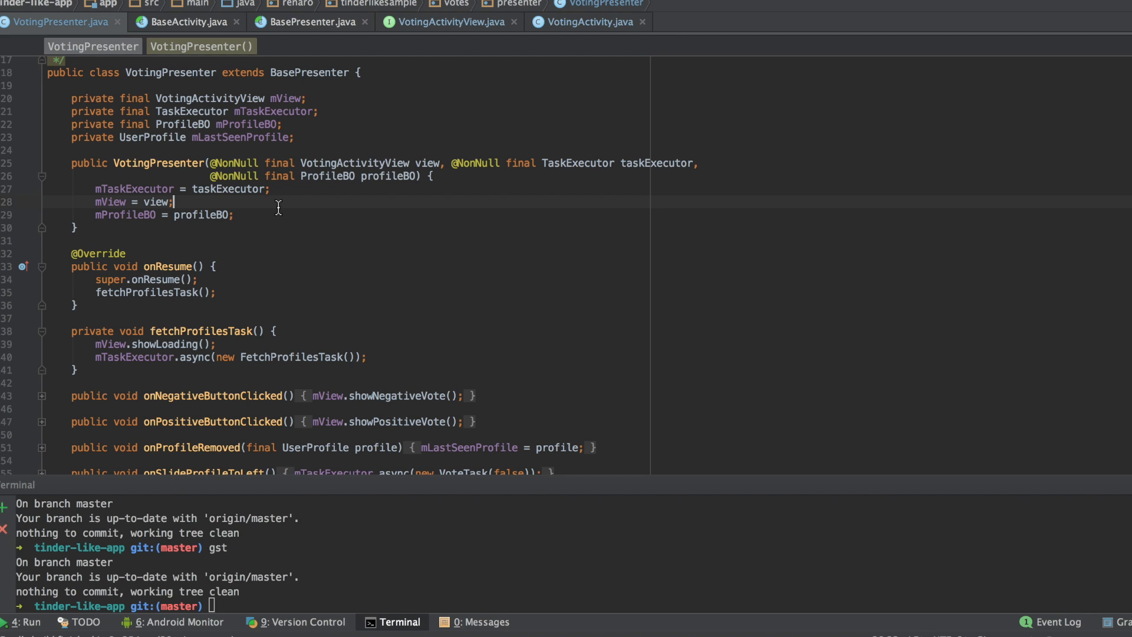
{"action": "scroll", "scroll_direction": "down", "scroll_amount": 3}
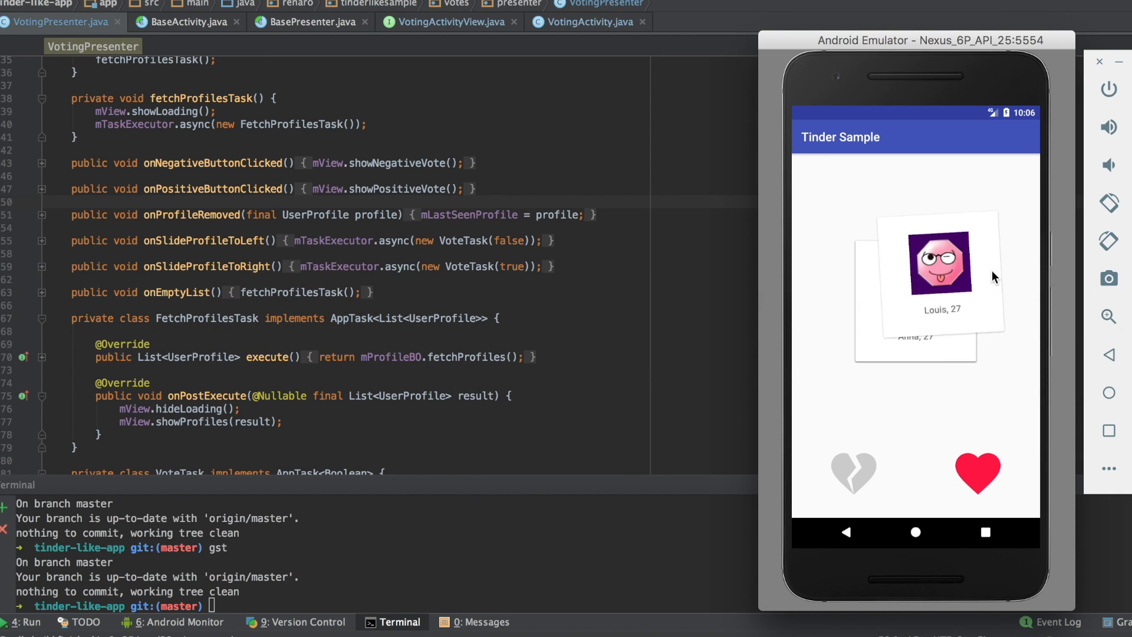
Like Louis, dismiss the match, pass on Joanna, then like Louis again
{"action": "left_click", "coordinate": [977, 473]}
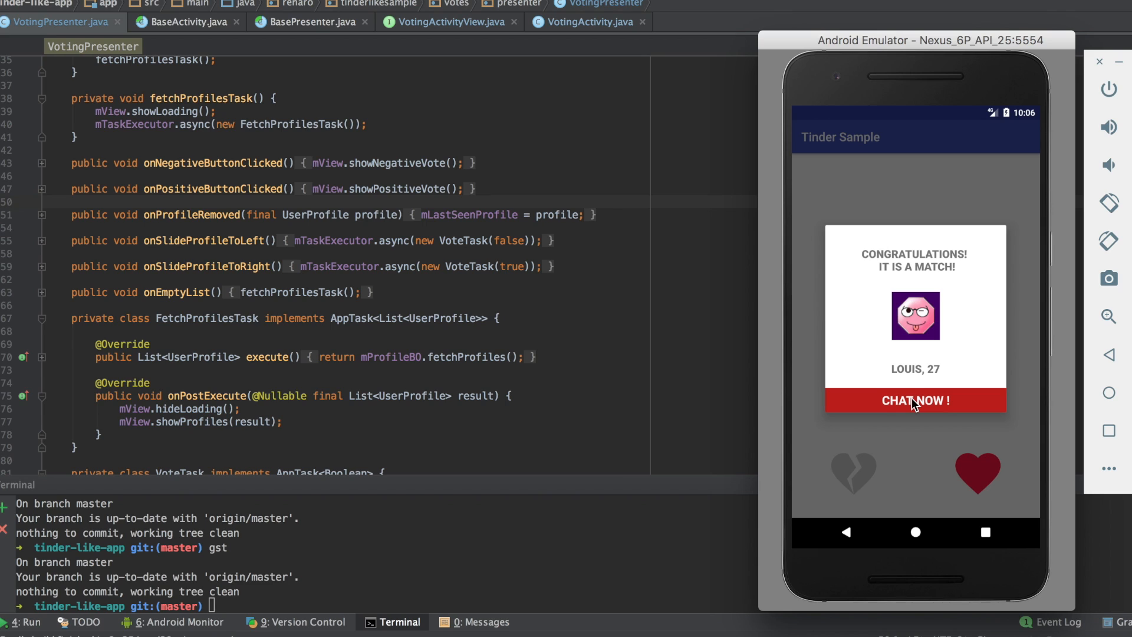
{"action": "left_click", "coordinate": [915, 401]}
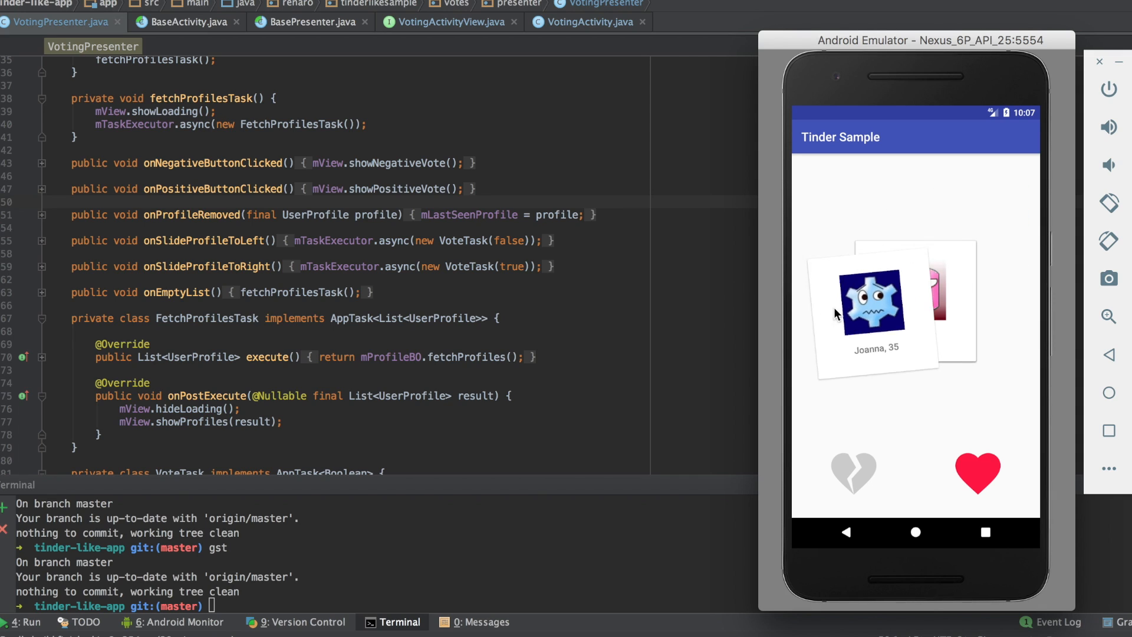
{"action": "left_click", "coordinate": [853, 473]}
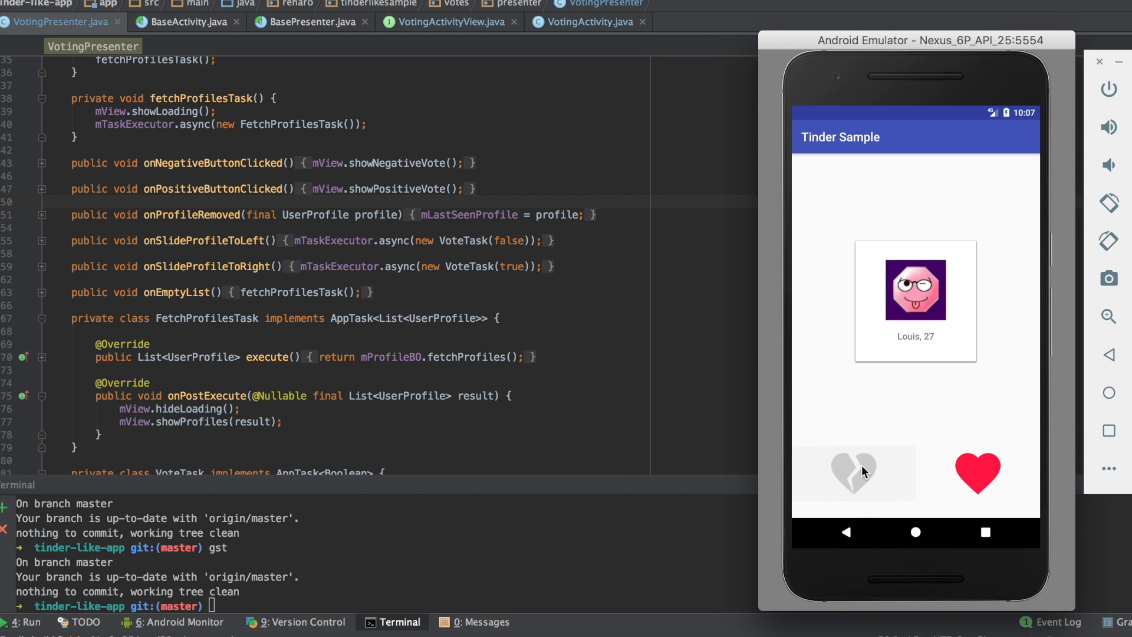
{"action": "left_click", "coordinate": [977, 473]}
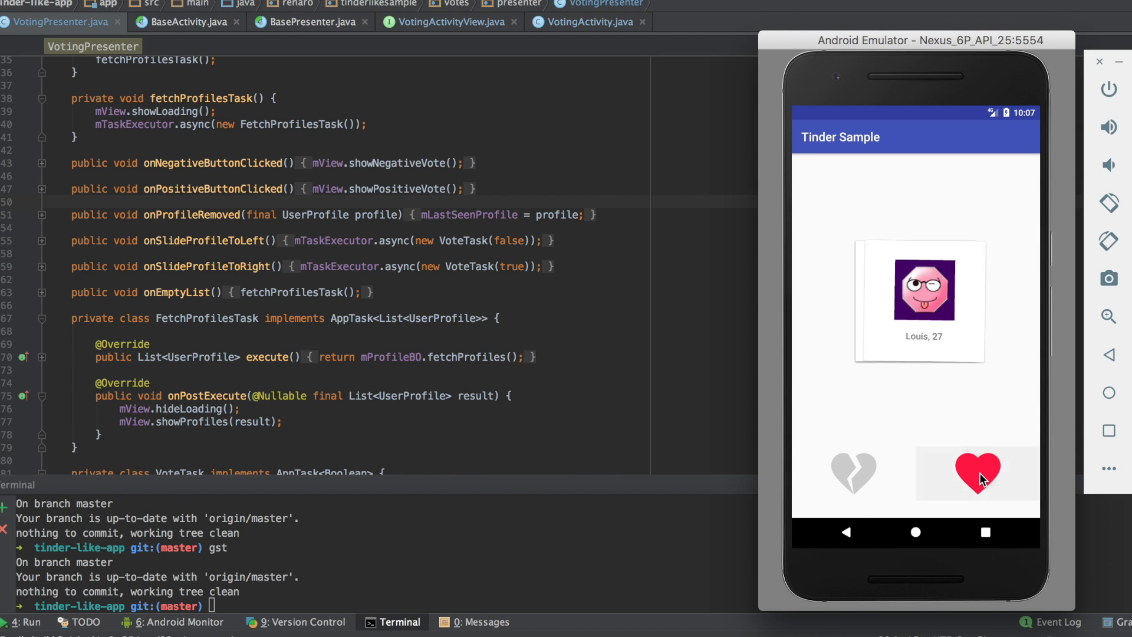
{"action": "left_click", "coordinate": [977, 473]}
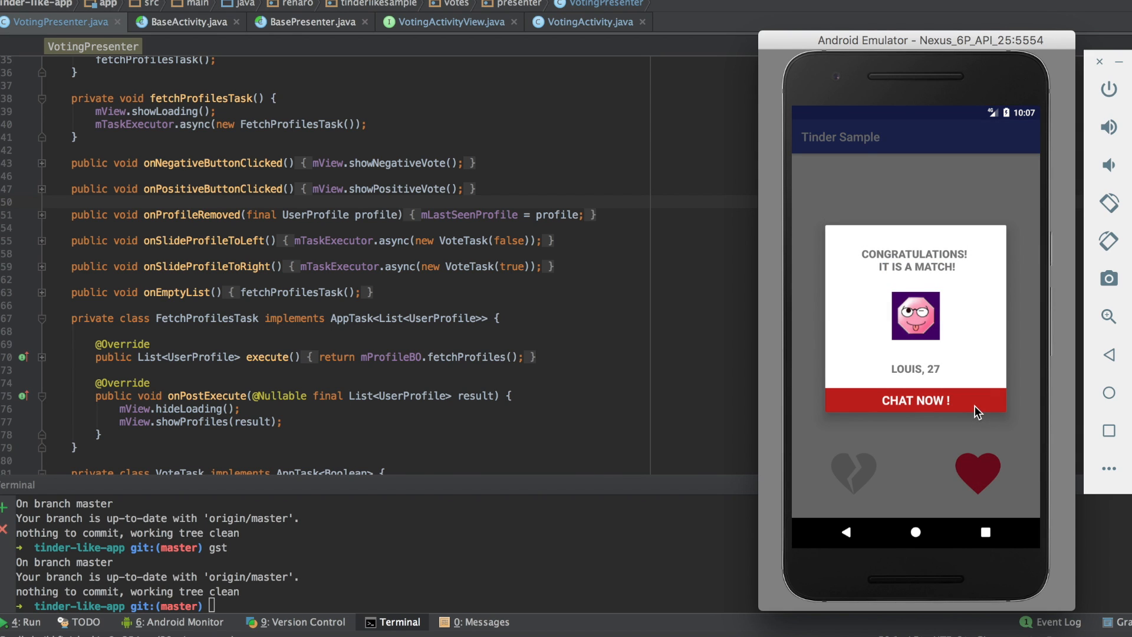